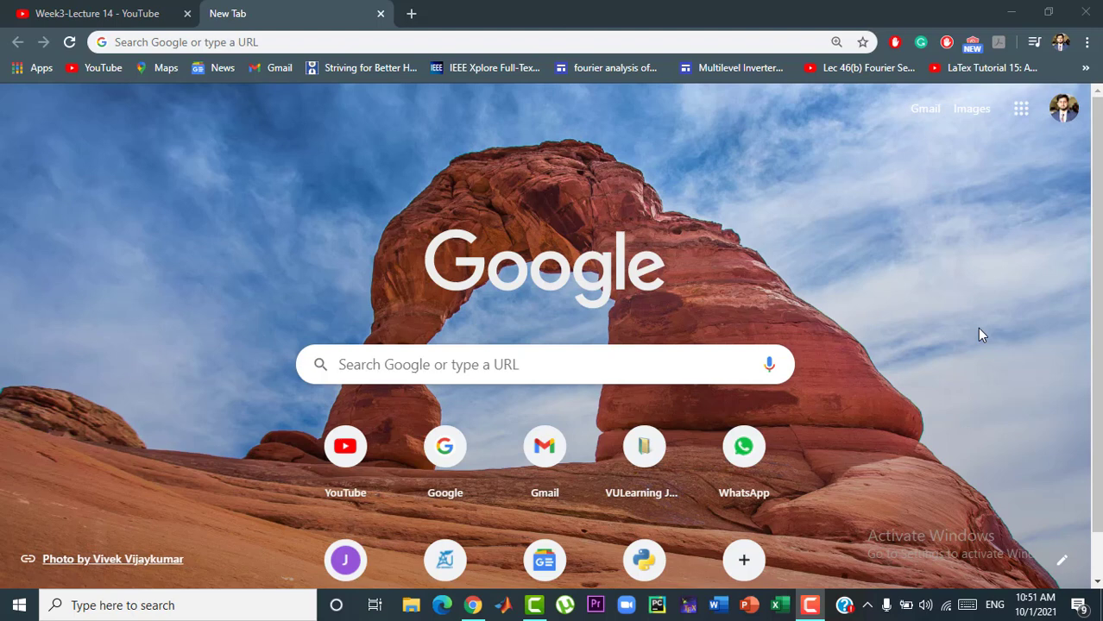
{"action": "mouse_move", "coordinate": [318, 86]}
{"action": "type", "text": "python.org"}
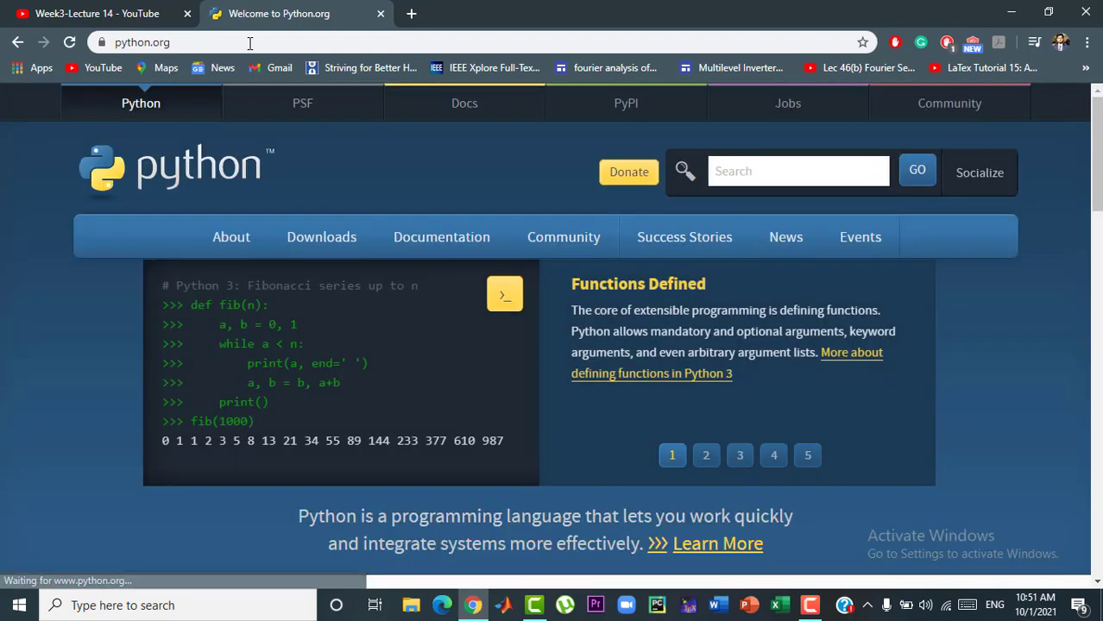
- Go to python.org's Downloads page offering Python 3.9.7 for Windows
{"action": "left_click", "coordinate": [321, 236]}
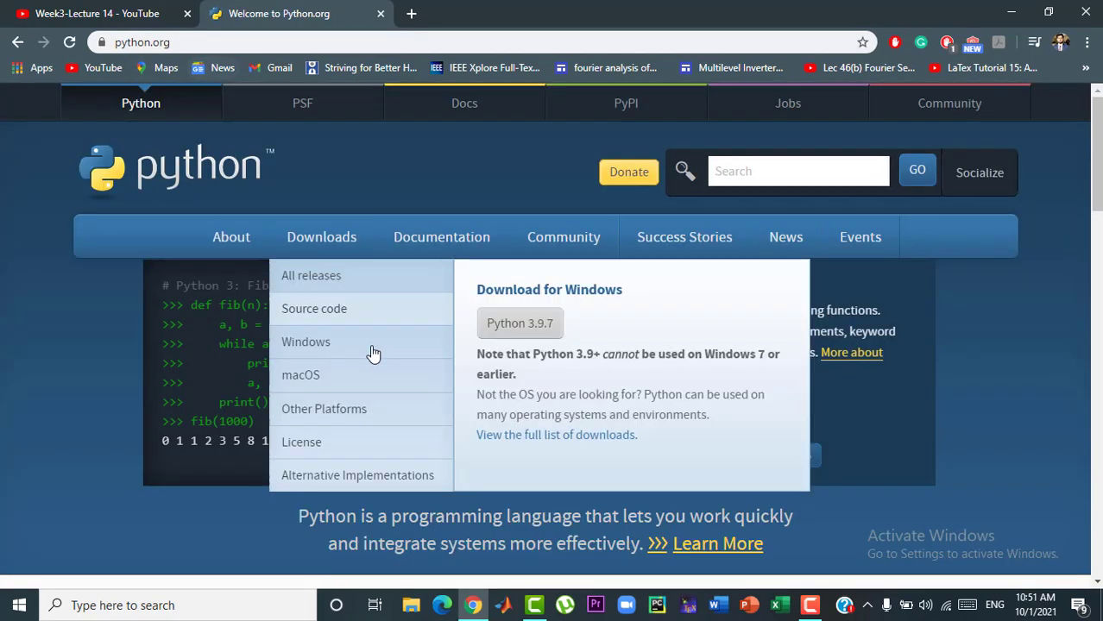
{"action": "left_click", "coordinate": [320, 237]}
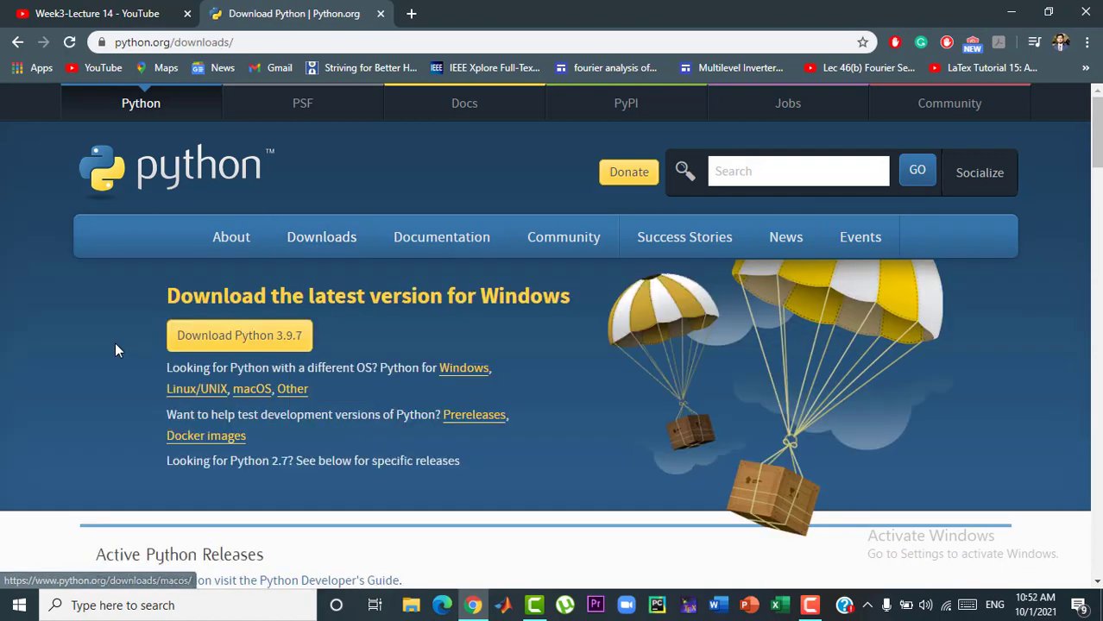
{"action": "mouse_move", "coordinate": [239, 335]}
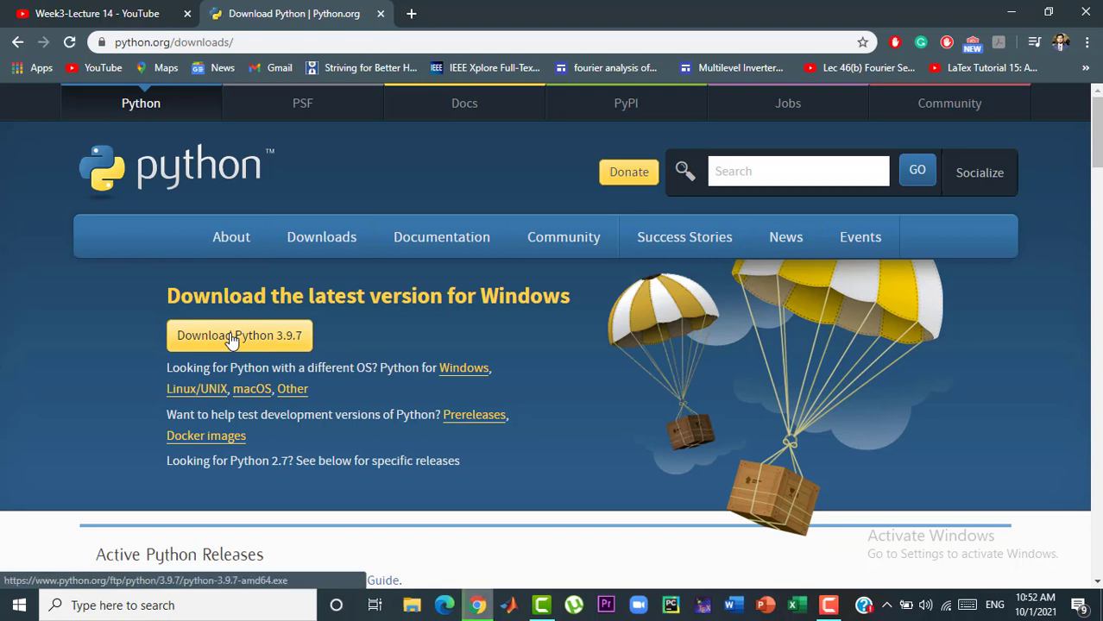
- Download the Python 3.9.7 installer and confirm a 64-bit system in Settings' About page
{"action": "left_click", "coordinate": [239, 335]}
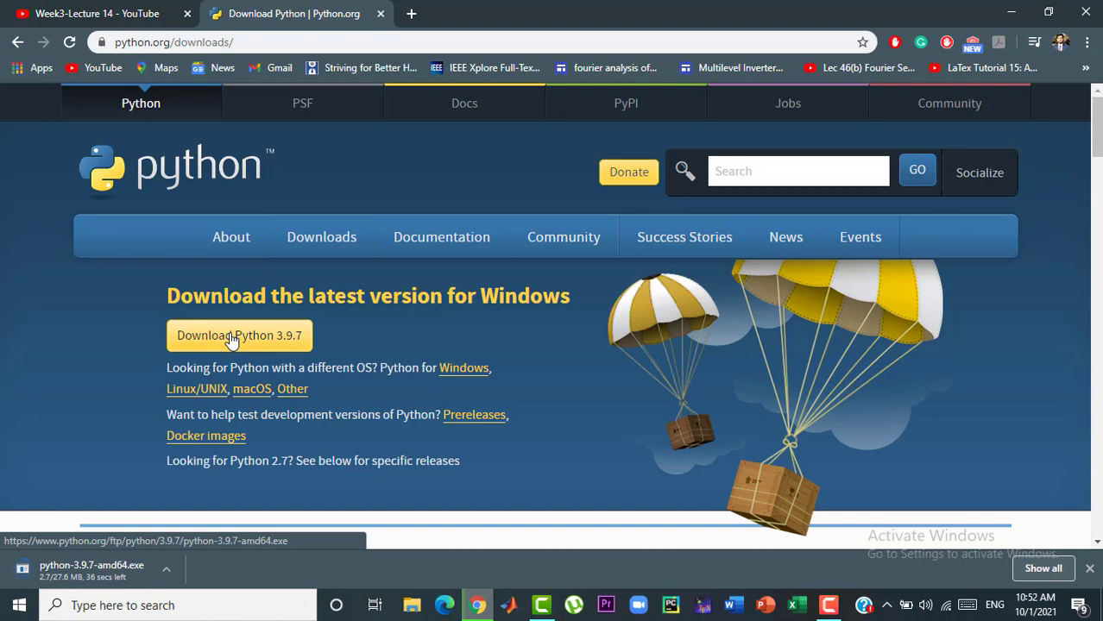
{"action": "mouse_move", "coordinate": [99, 479]}
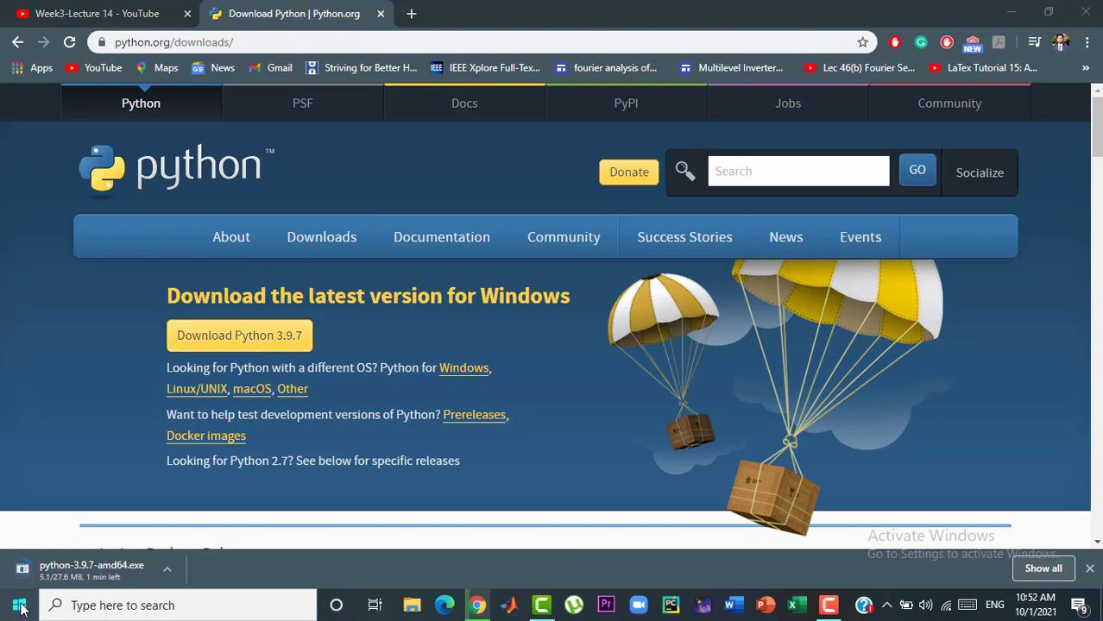
{"action": "right_click", "coordinate": [19, 605]}
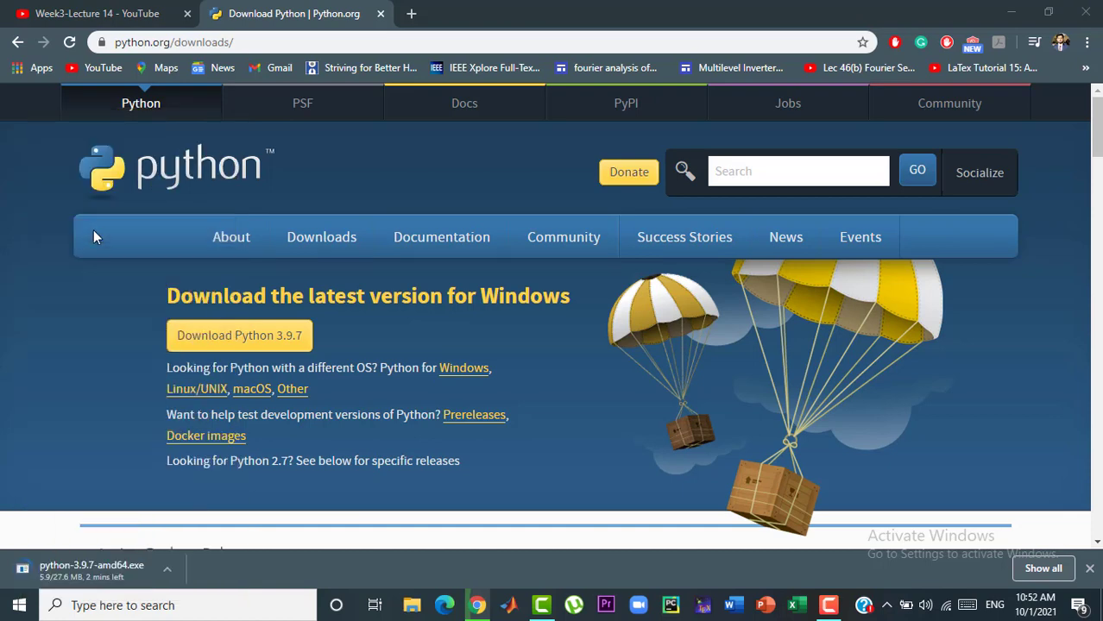
{"action": "mouse_move", "coordinate": [509, 196]}
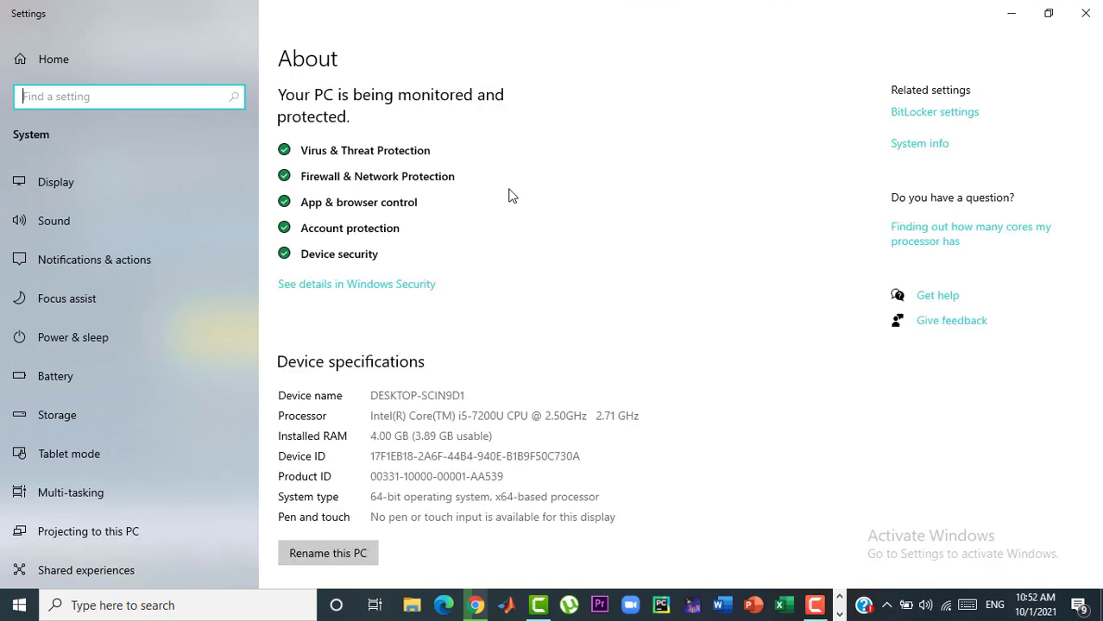
{"action": "mouse_move", "coordinate": [705, 396]}
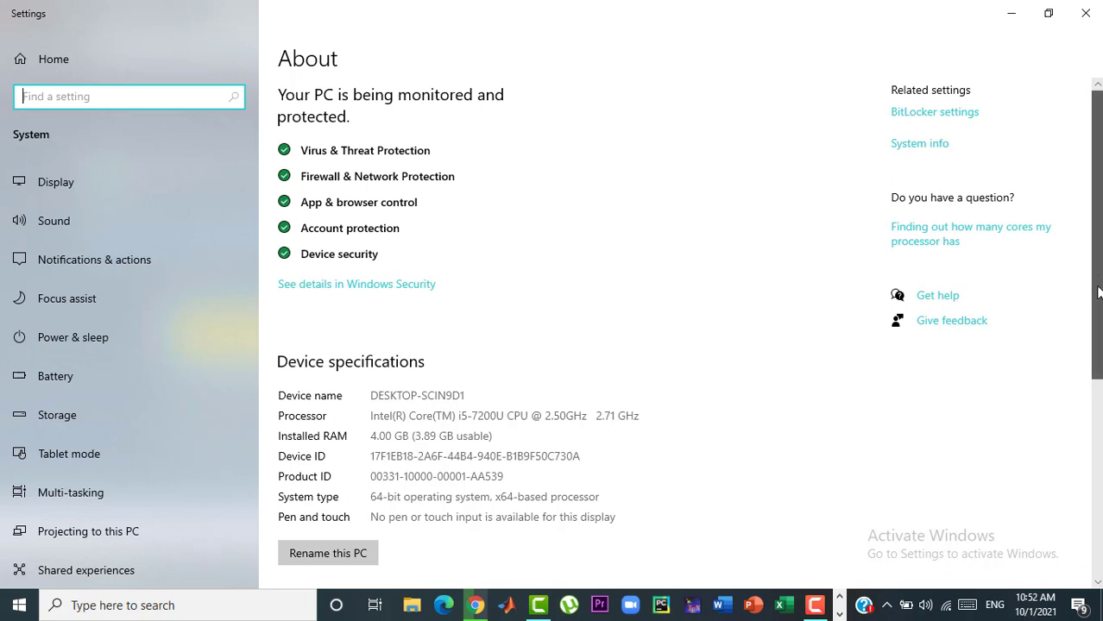
{"action": "scroll", "scroll_direction": "down", "scroll_amount": 3}
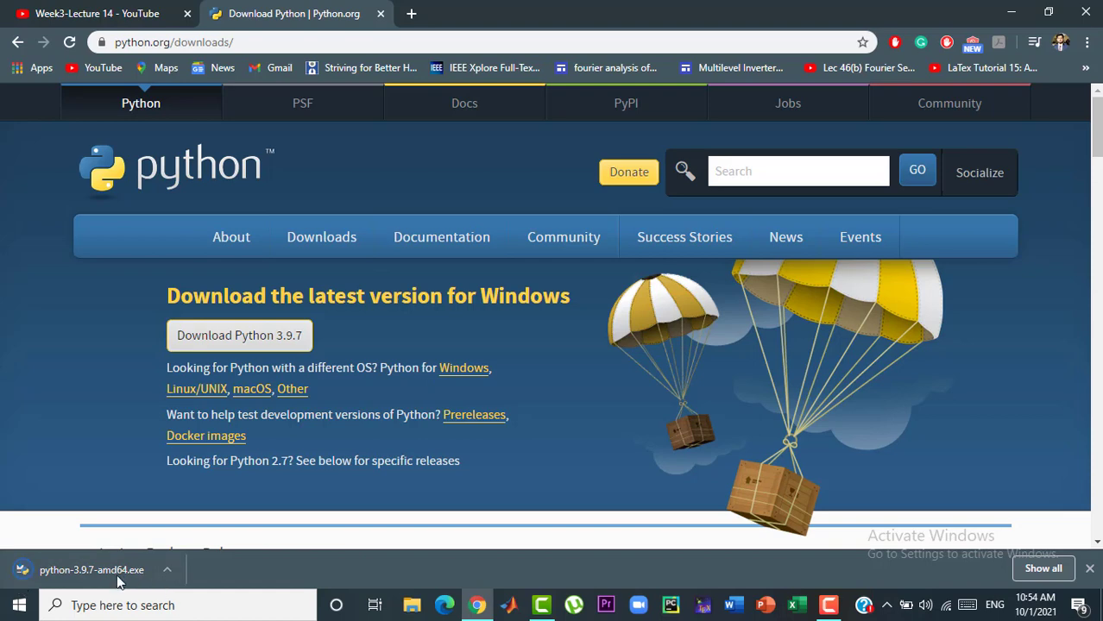
- Run python-3.9.7-amd64.exe with 'Add Python 3.9 to PATH' ticked and Install Now
{"action": "left_click", "coordinate": [92, 569]}
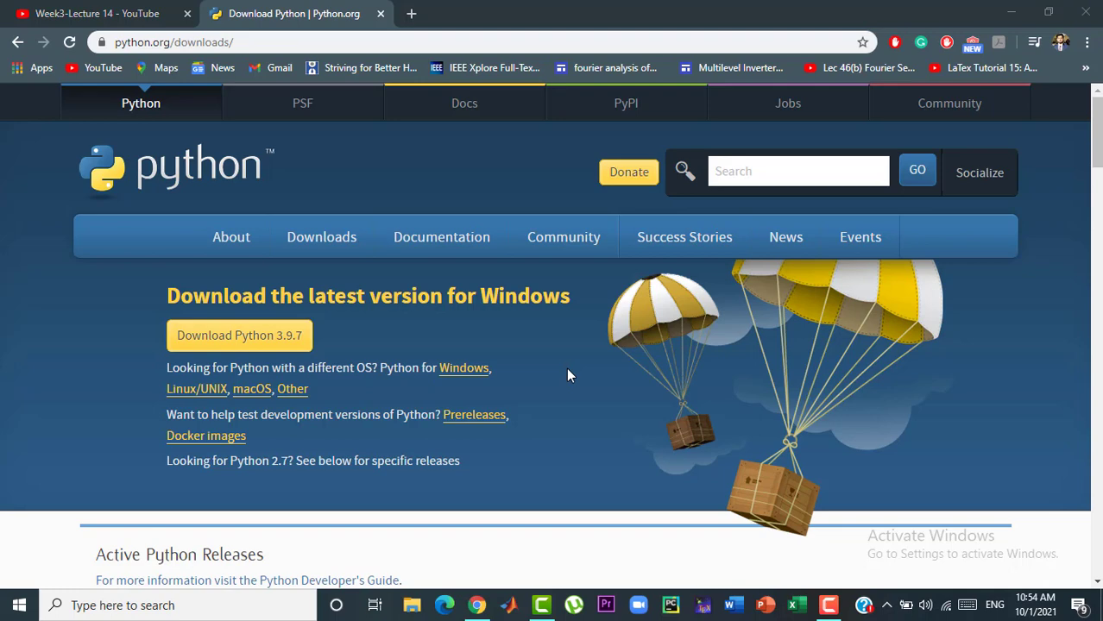
{"action": "left_click", "coordinate": [239, 335]}
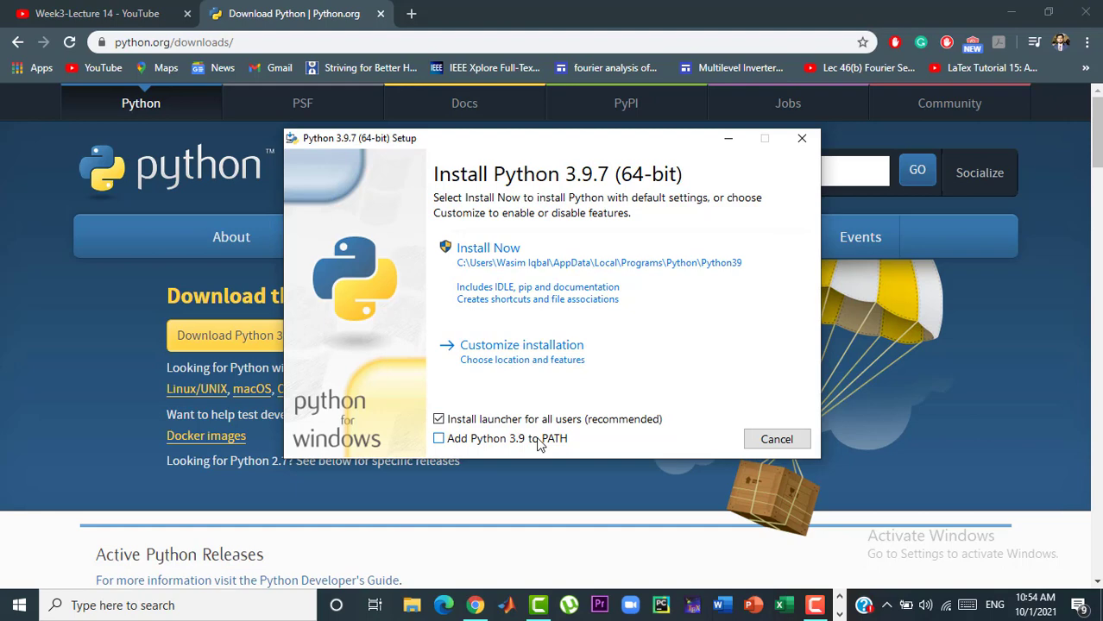
{"action": "left_click", "coordinate": [438, 438]}
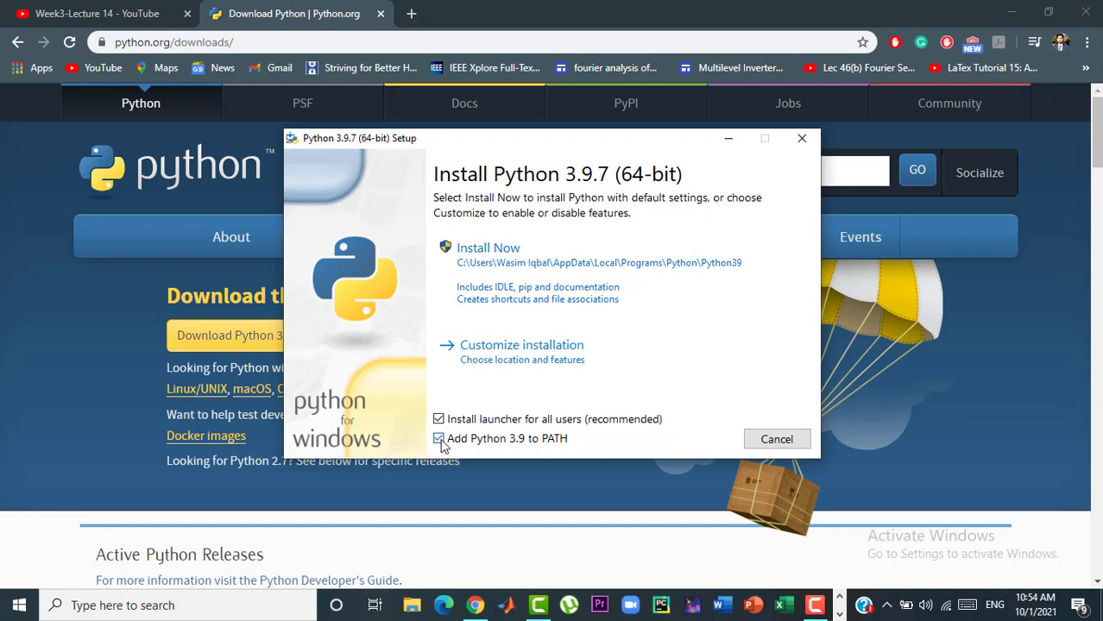
{"action": "left_click", "coordinate": [438, 438]}
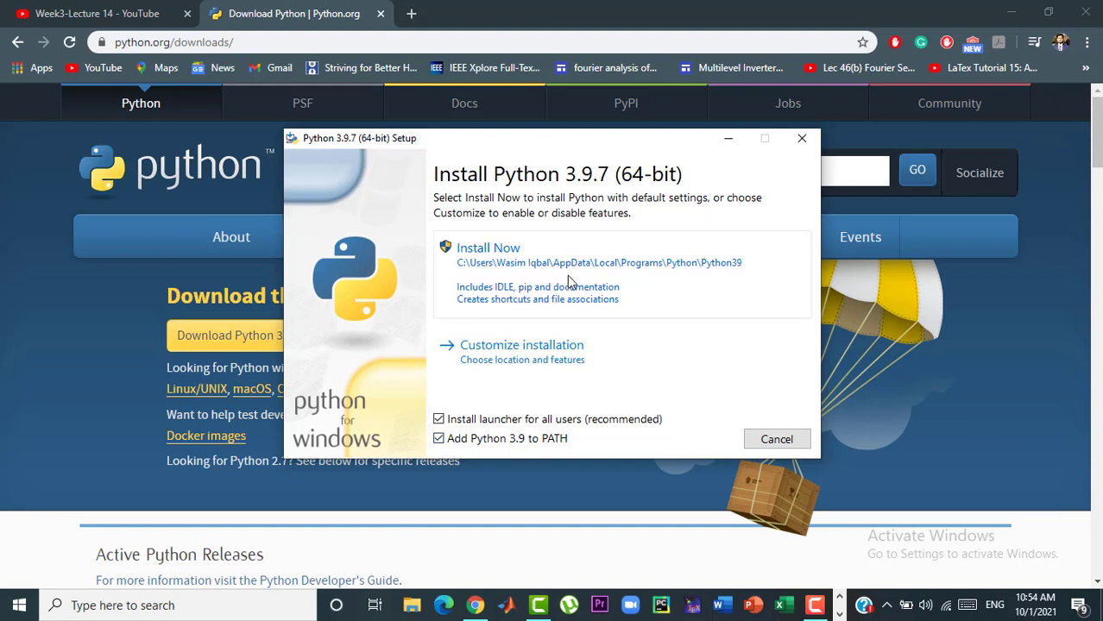
{"action": "left_click", "coordinate": [487, 247]}
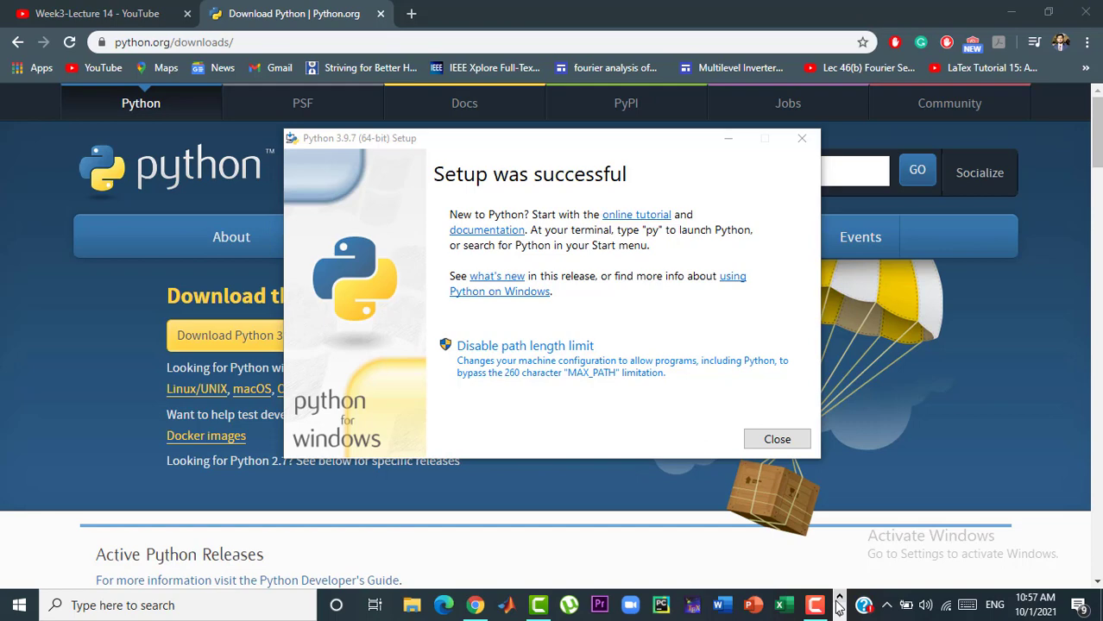
{"action": "mouse_move", "coordinate": [583, 207]}
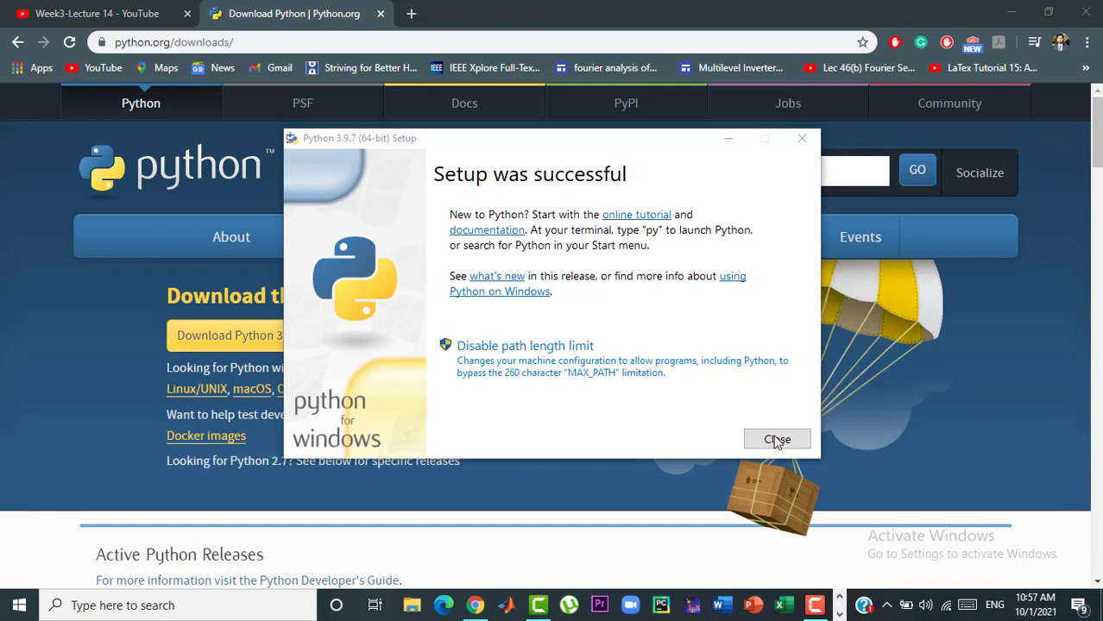
- Close the installer and expand the Python 3.9 Start menu folder to reach IDLE
{"action": "left_click", "coordinate": [777, 439]}
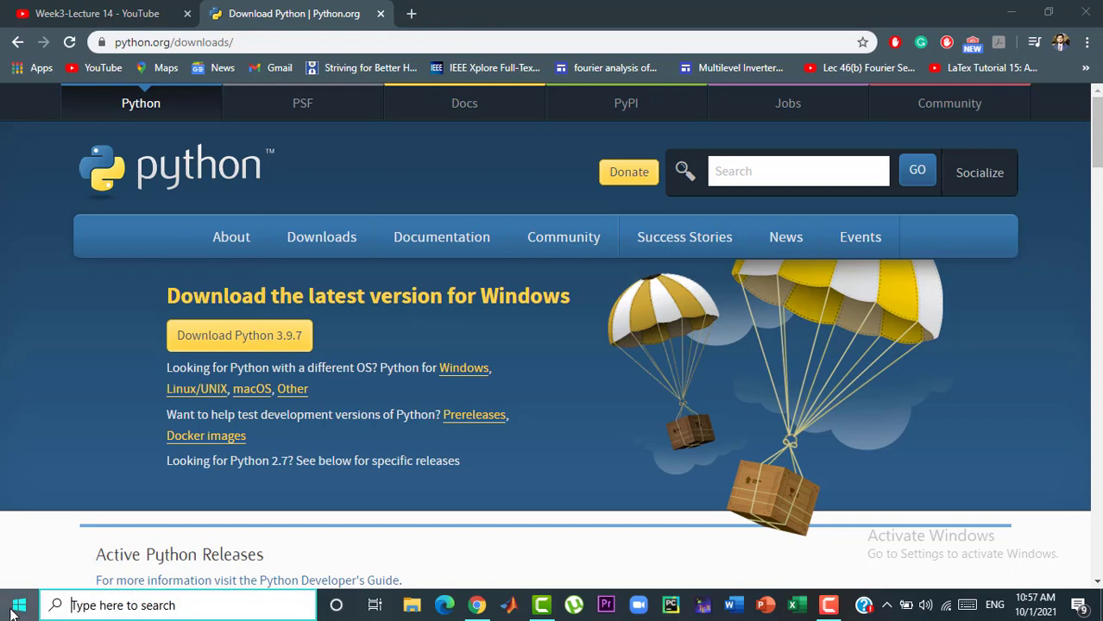
{"action": "left_click", "coordinate": [19, 605]}
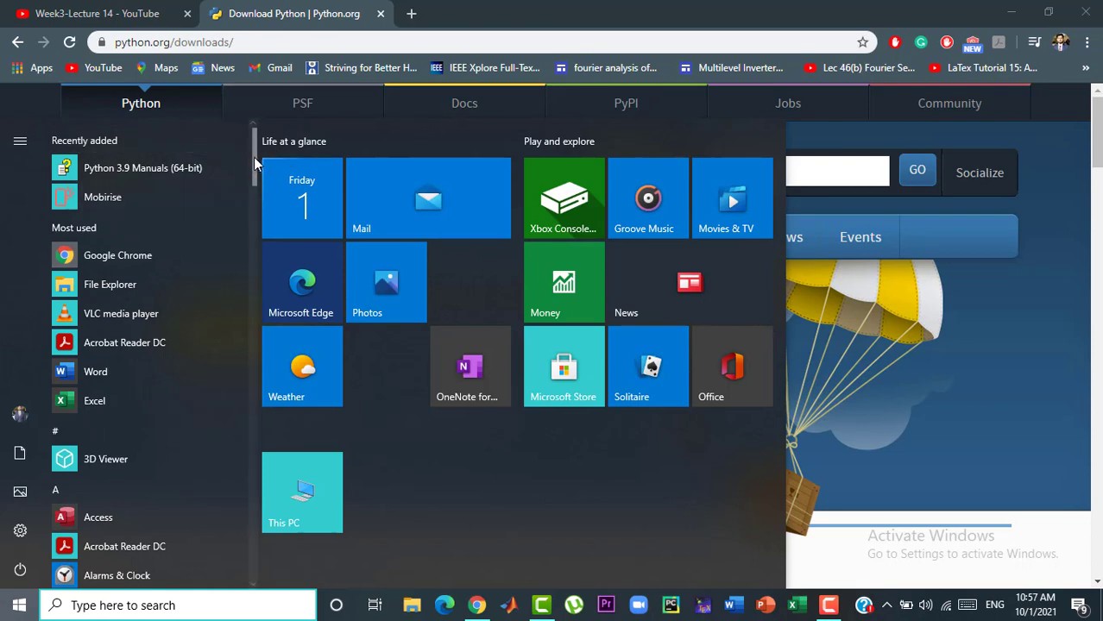
{"action": "scroll", "scroll_direction": "down", "scroll_amount": 3}
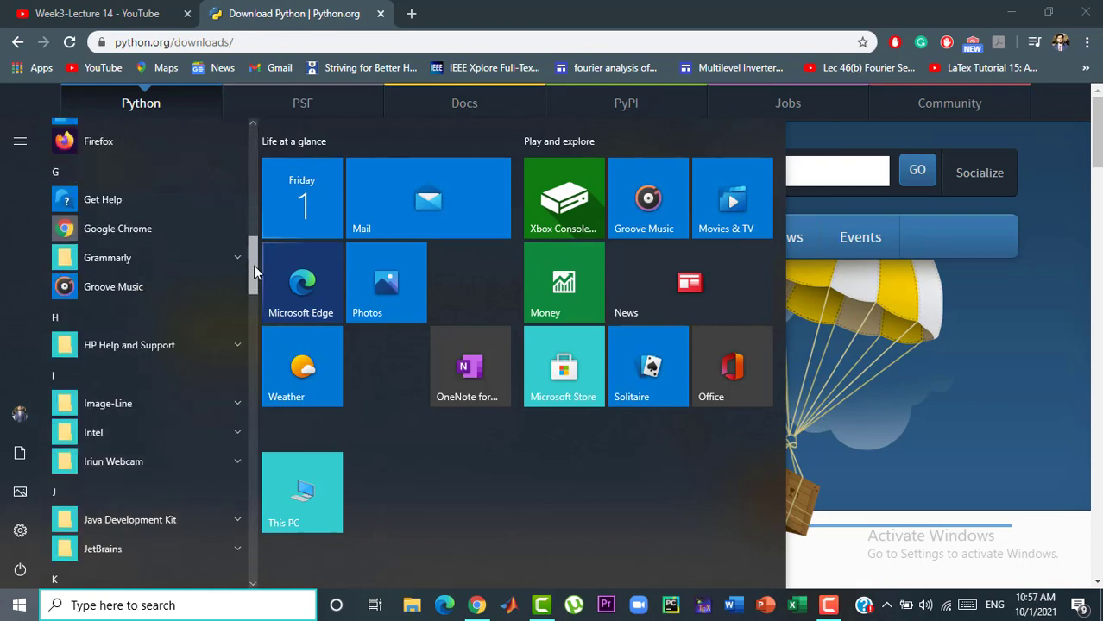
{"action": "scroll", "scroll_direction": "down", "scroll_amount": 3}
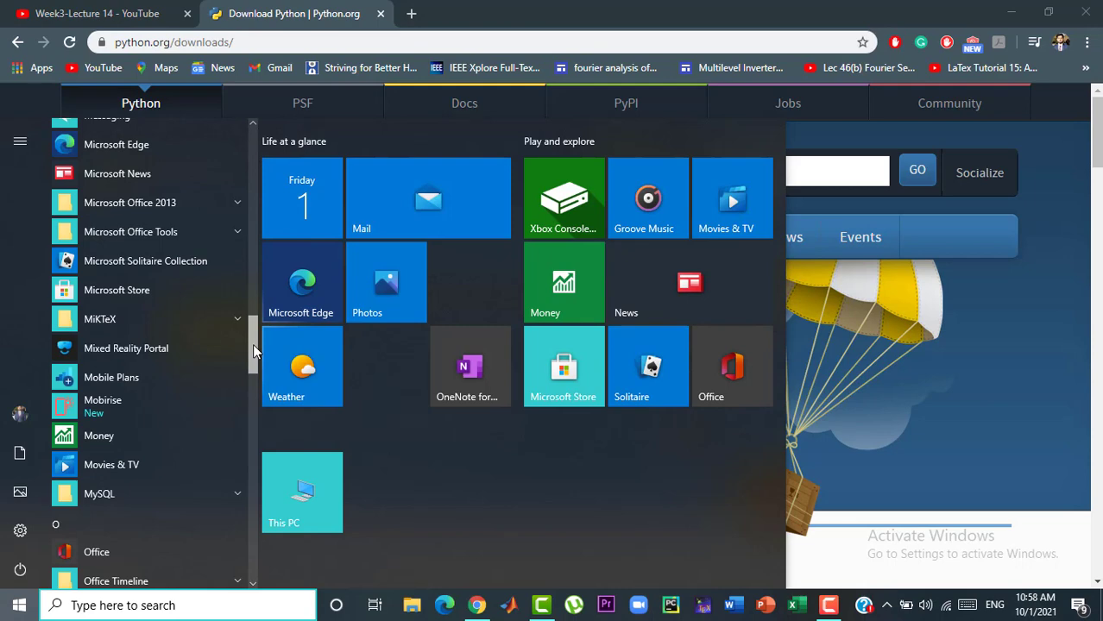
{"action": "scroll", "scroll_direction": "down", "scroll_amount": 3}
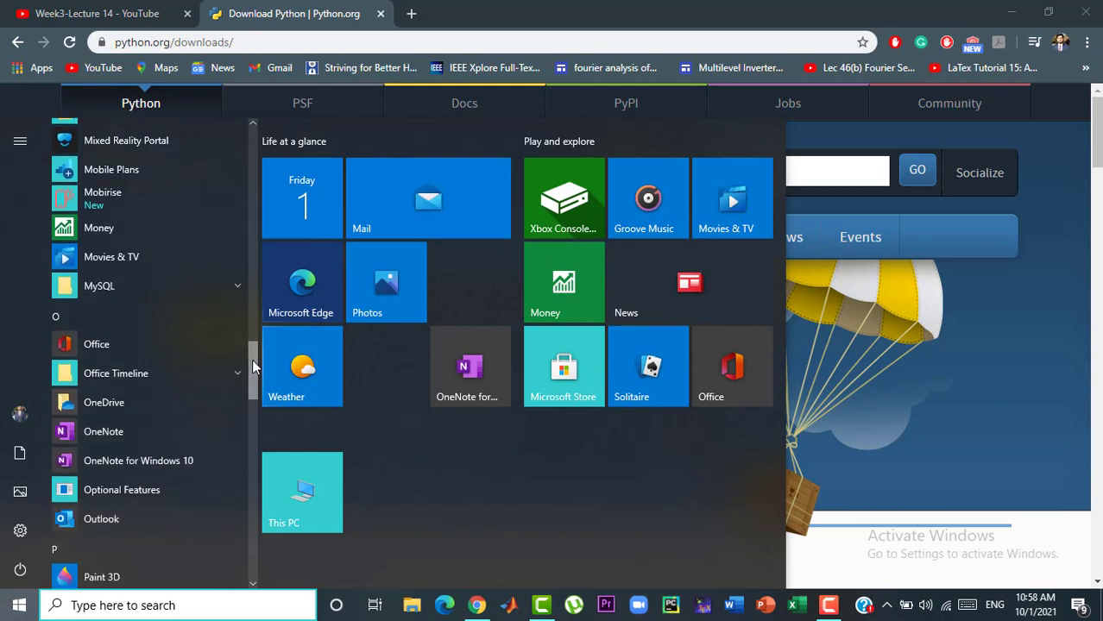
{"action": "scroll", "scroll_direction": "down", "scroll_amount": 3}
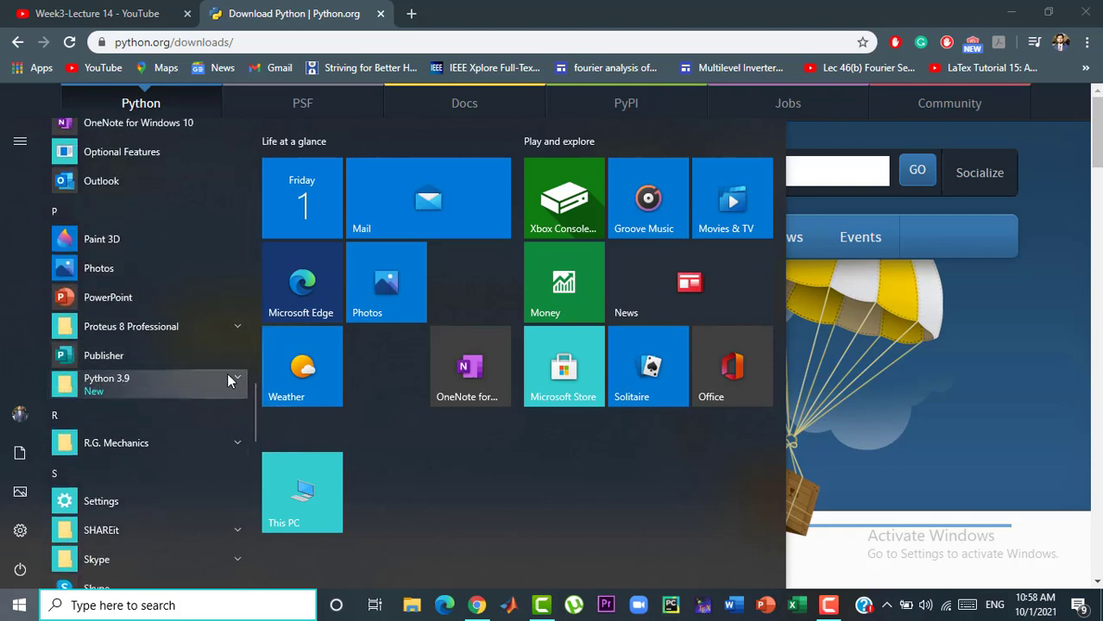
{"action": "left_click", "coordinate": [237, 379]}
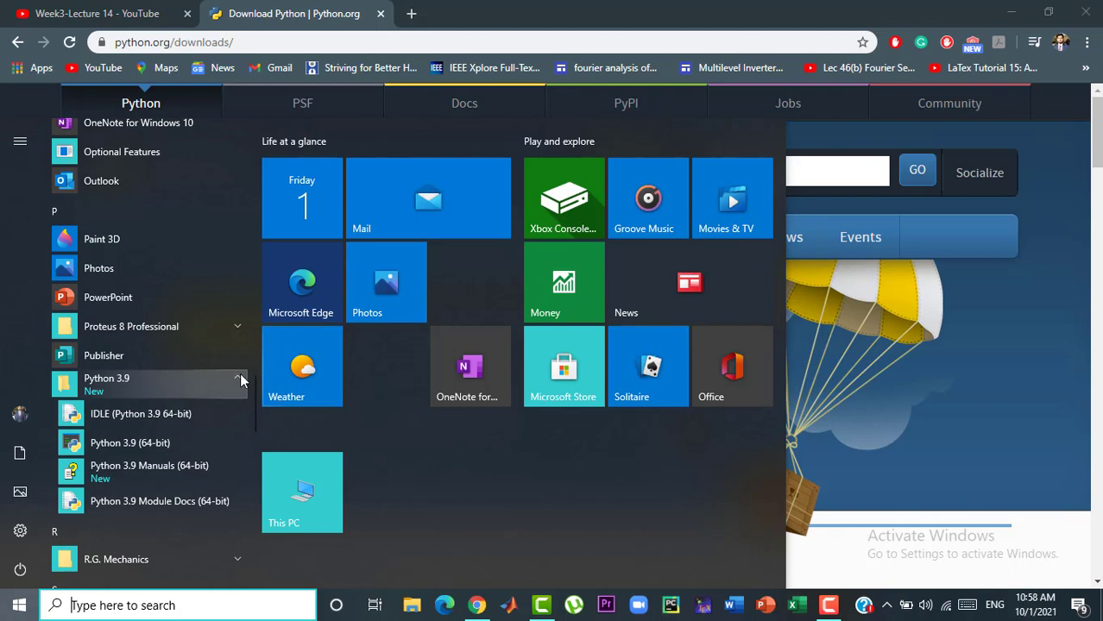
{"action": "mouse_move", "coordinate": [130, 442]}
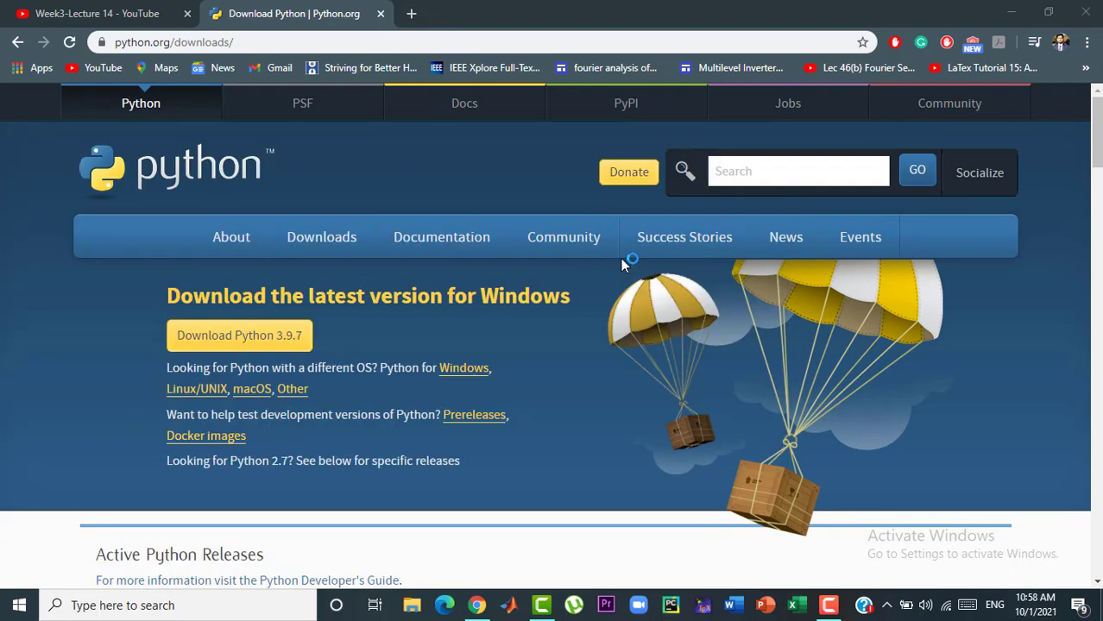
{"action": "mouse_move", "coordinate": [413, 15]}
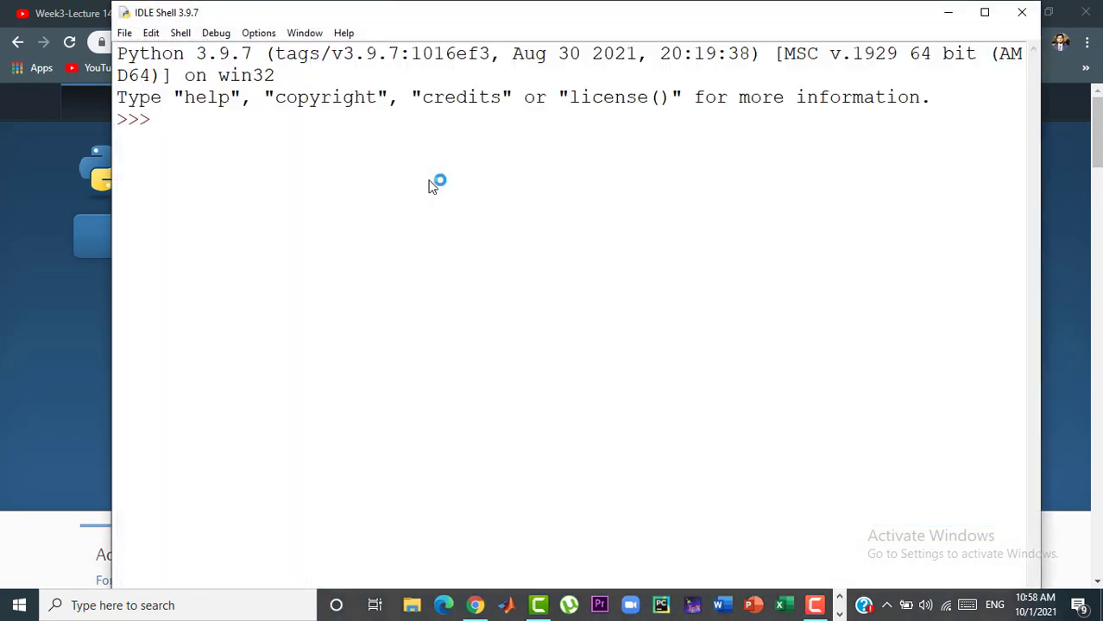
- Enter print("Hey I am Python") in the IDLE shell to output Hey I am Python
{"action": "type", "text": "print"}
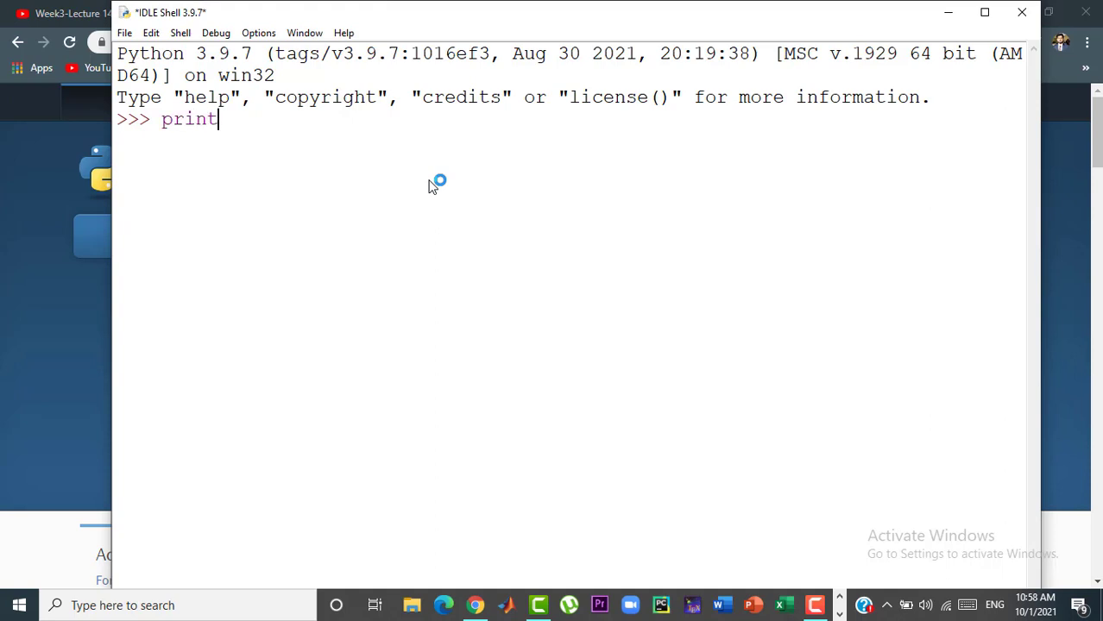
{"action": "type", "text": "("}
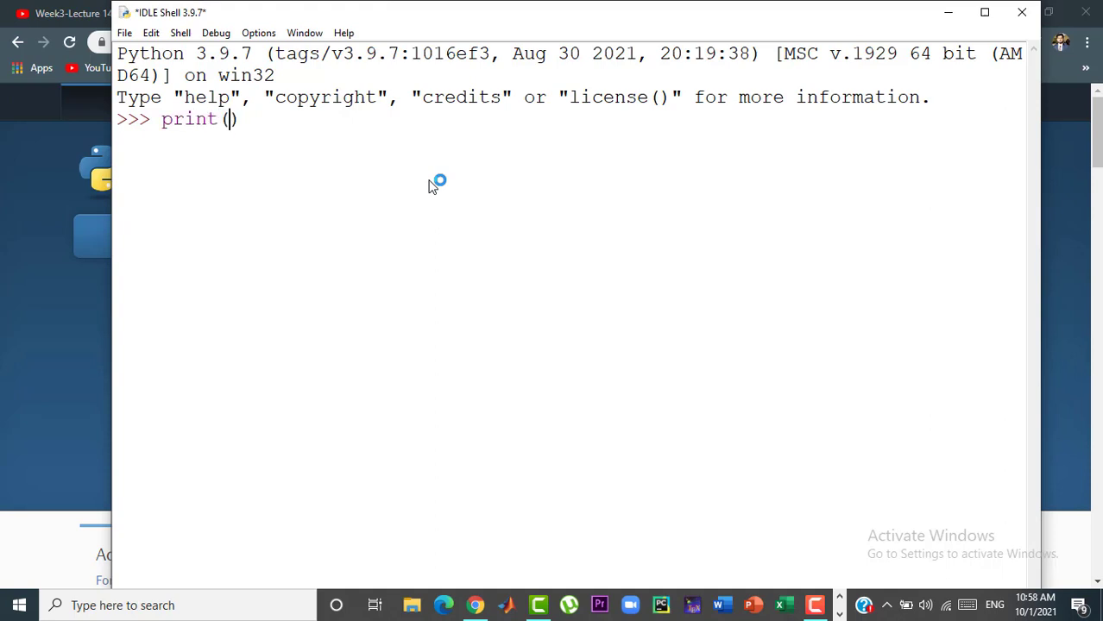
{"action": "type", "text": "\"\""}
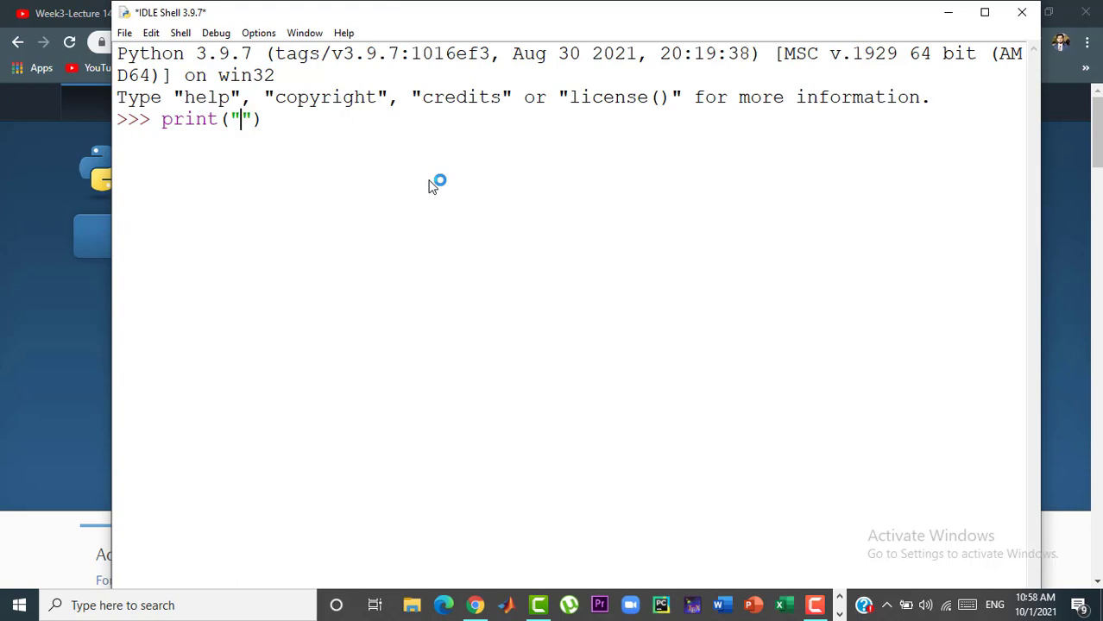
{"action": "type", "text": "Hey I"}
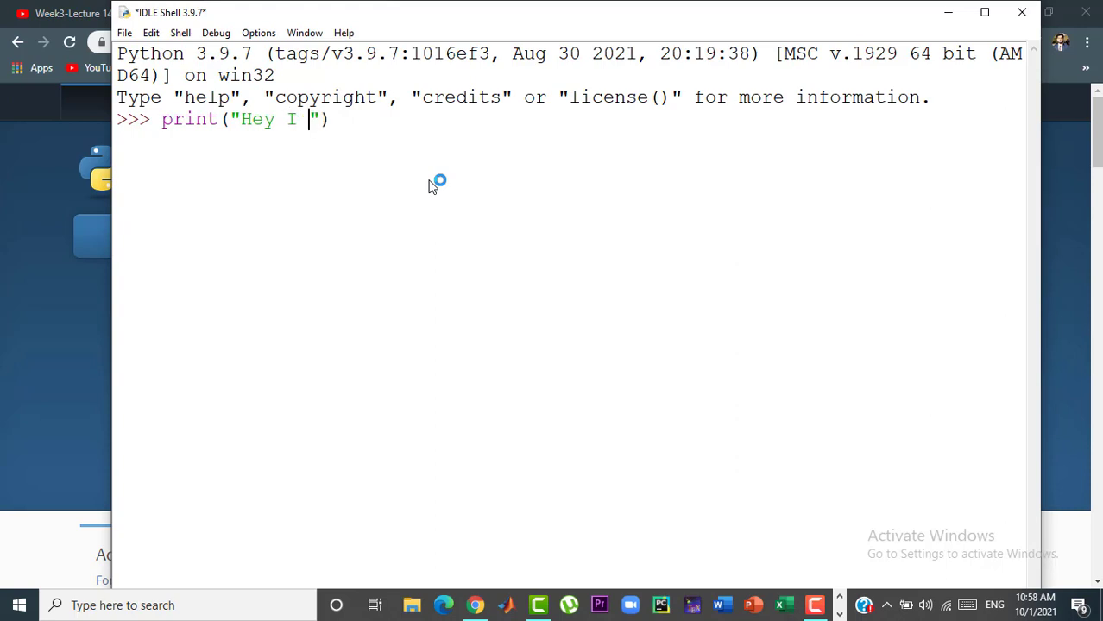
{"action": "type", "text": "am Python"}
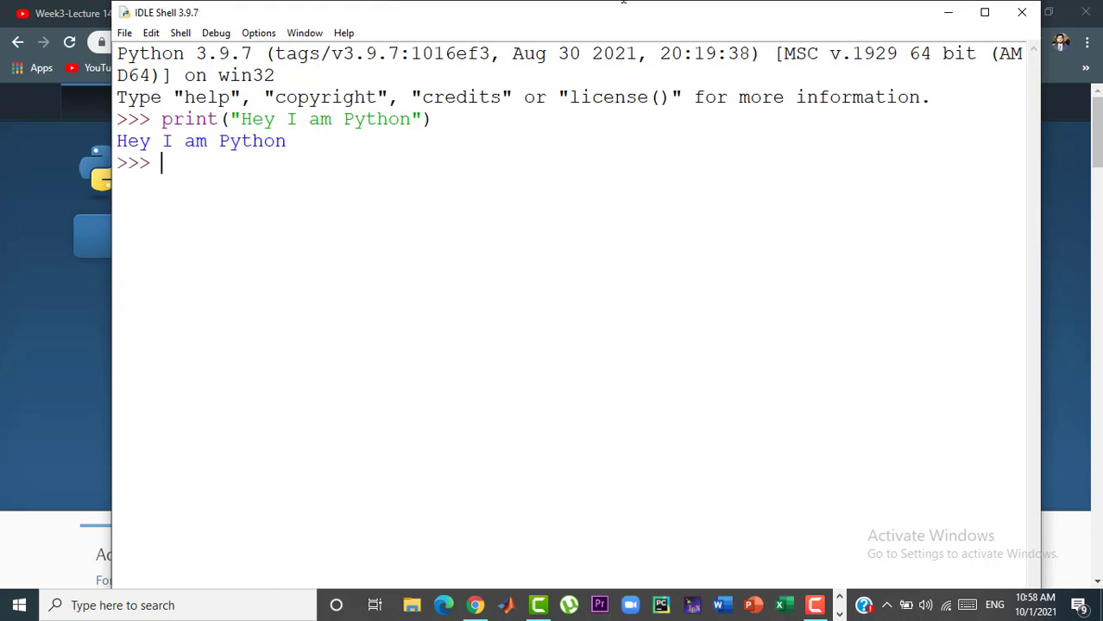
{"action": "mouse_move", "coordinate": [125, 33]}
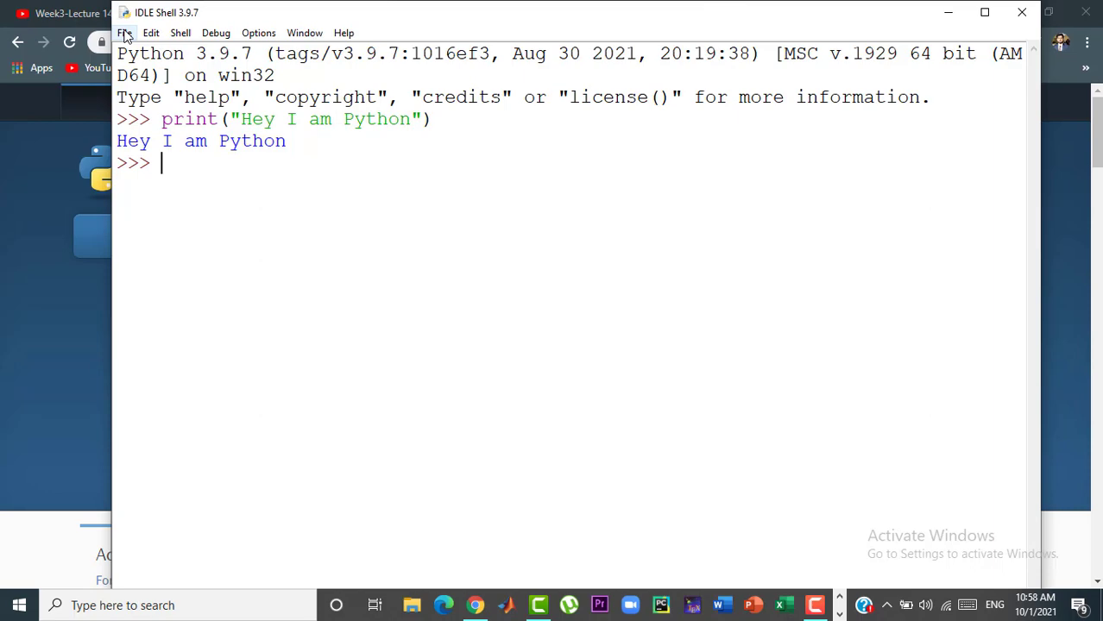
{"action": "left_click", "coordinate": [125, 33]}
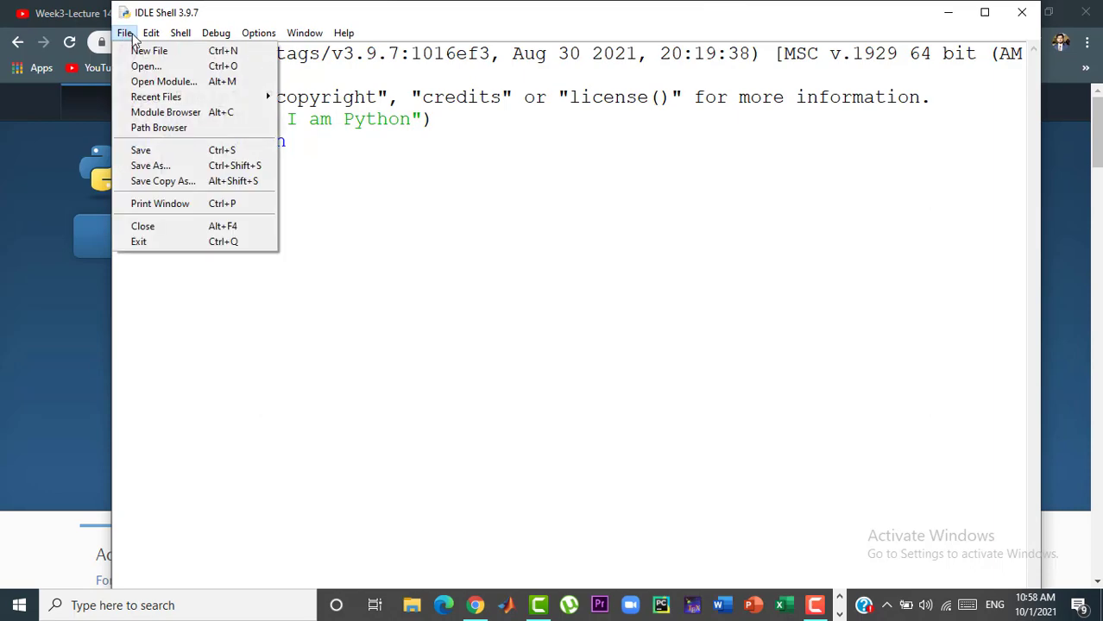
{"action": "mouse_move", "coordinate": [149, 50]}
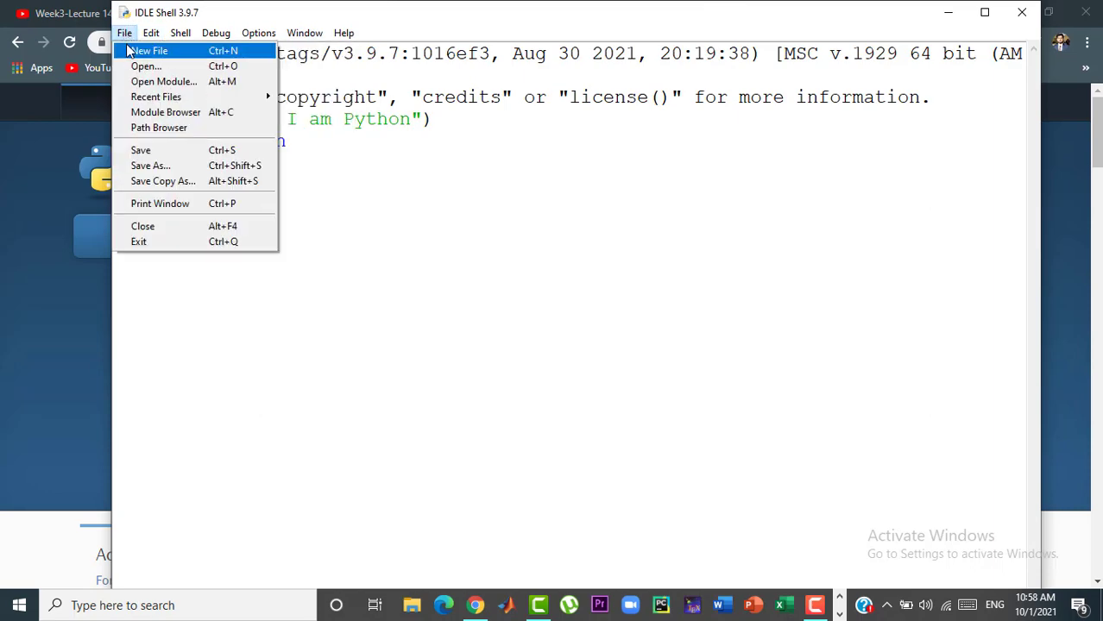
- Create a new IDLE script containing print("Hey, I am python")
{"action": "left_click", "coordinate": [148, 50]}
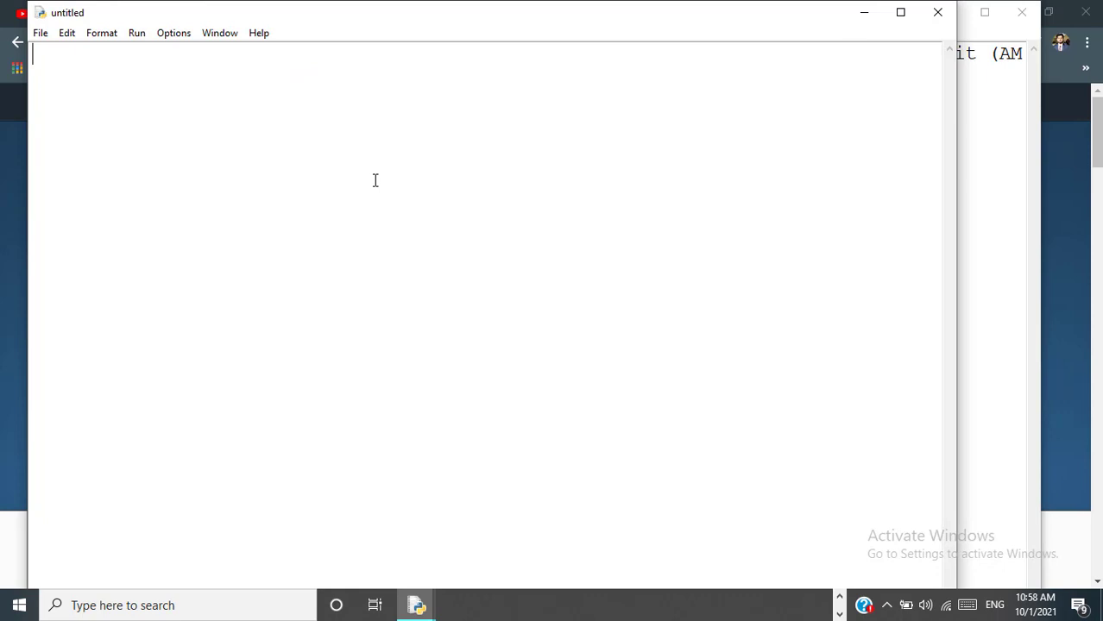
{"action": "type", "text": "pri"}
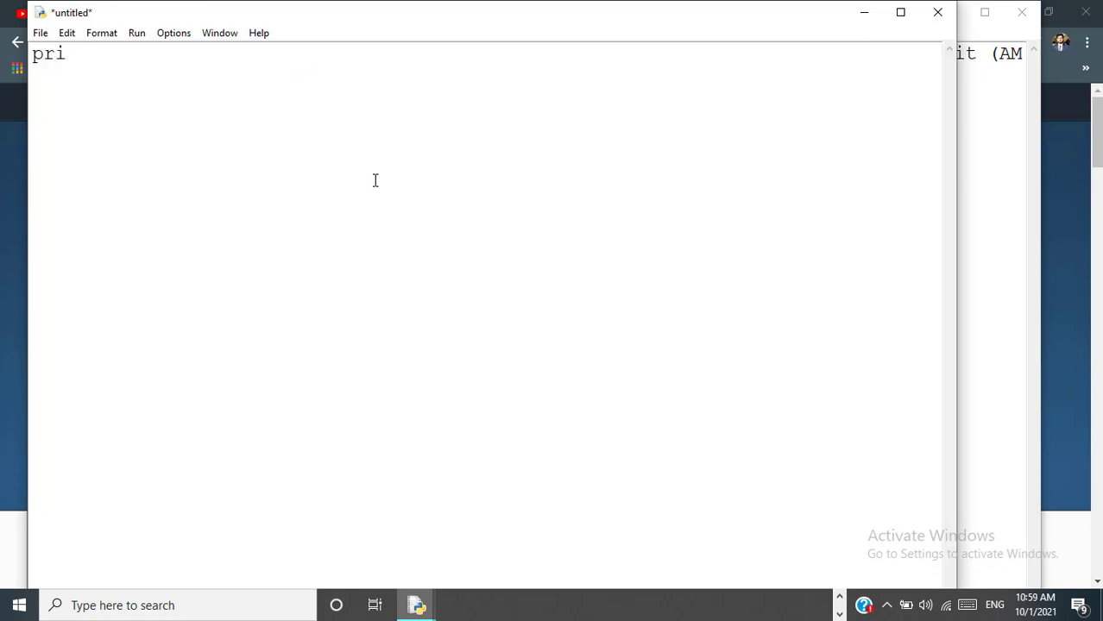
{"action": "type", "text": "nt ()"}
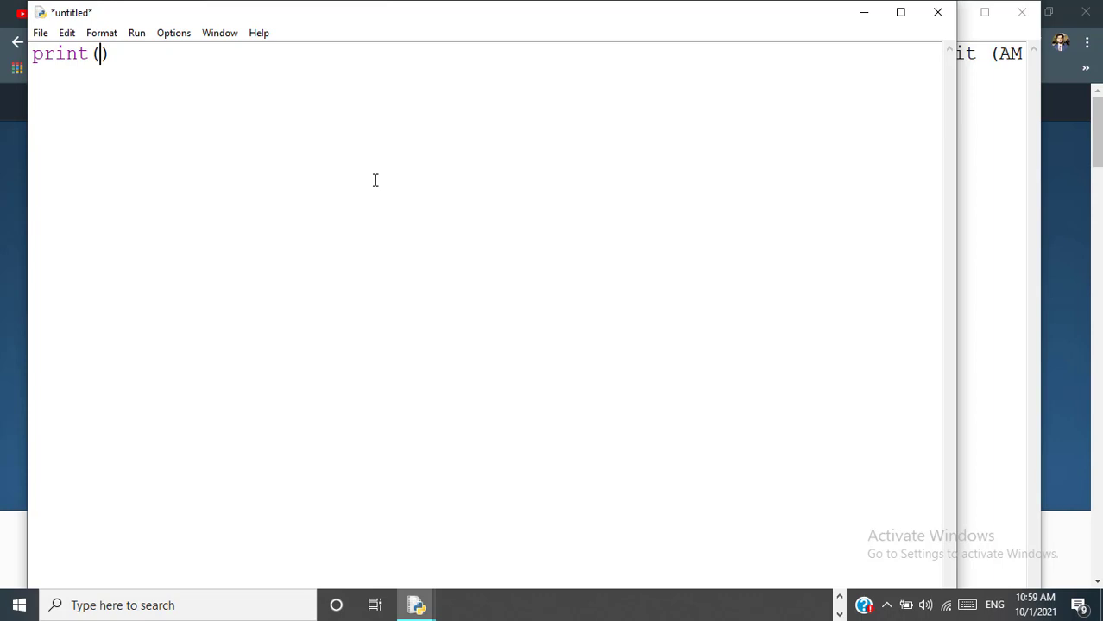
{"action": "type", "text": "\"\""}
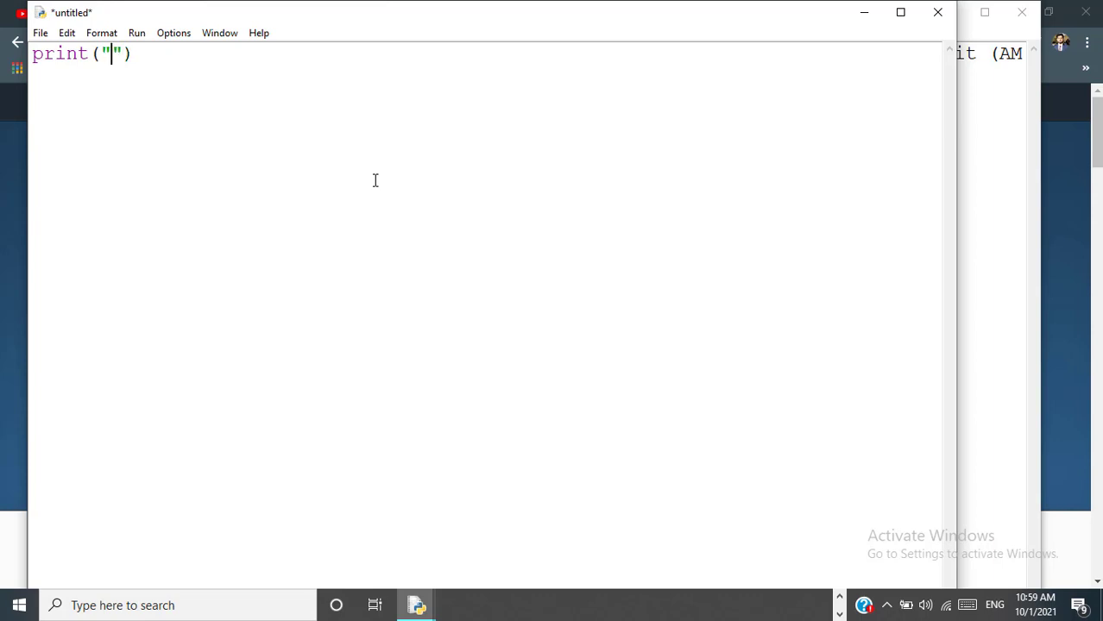
{"action": "type", "text": "Hey, I am"}
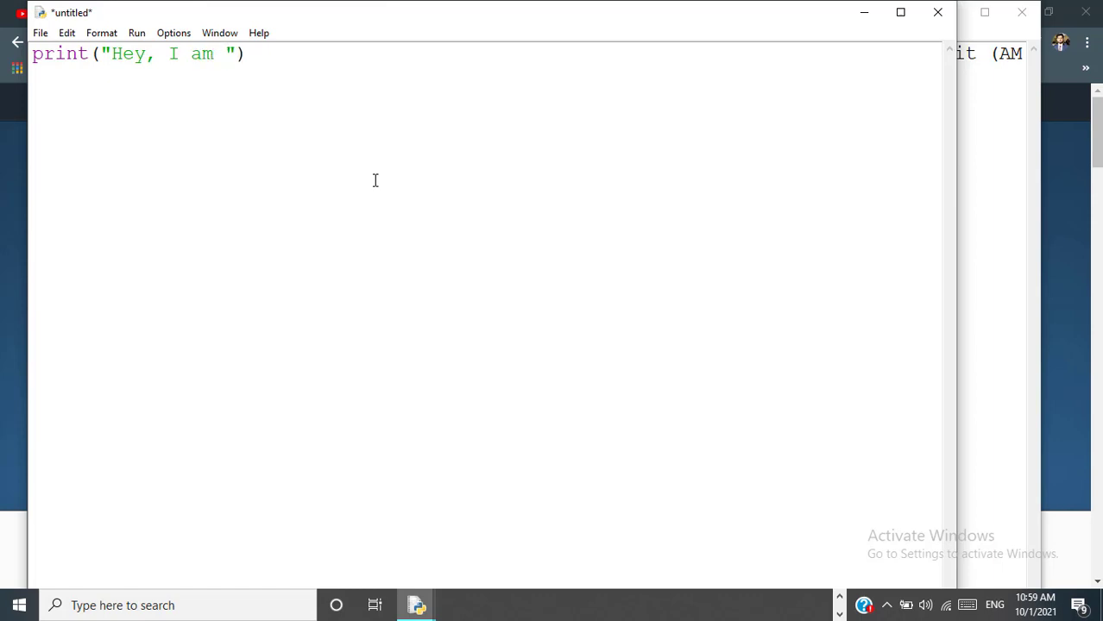
{"action": "type", "text": "python"}
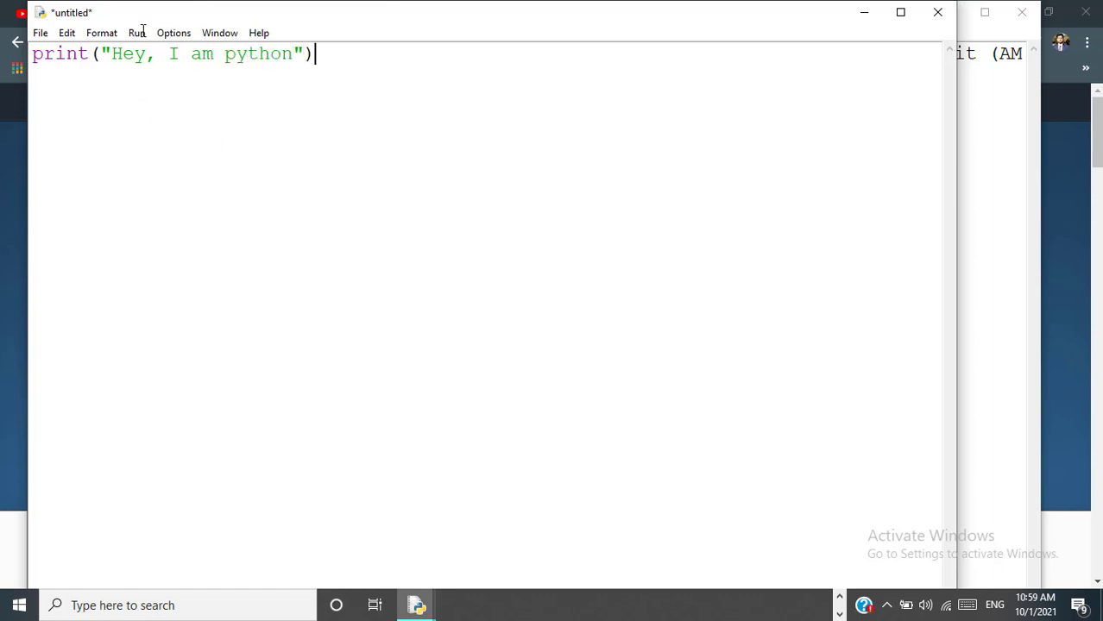
- Run the script, saving it first as hey.py on the Desktop
{"action": "left_click", "coordinate": [136, 33]}
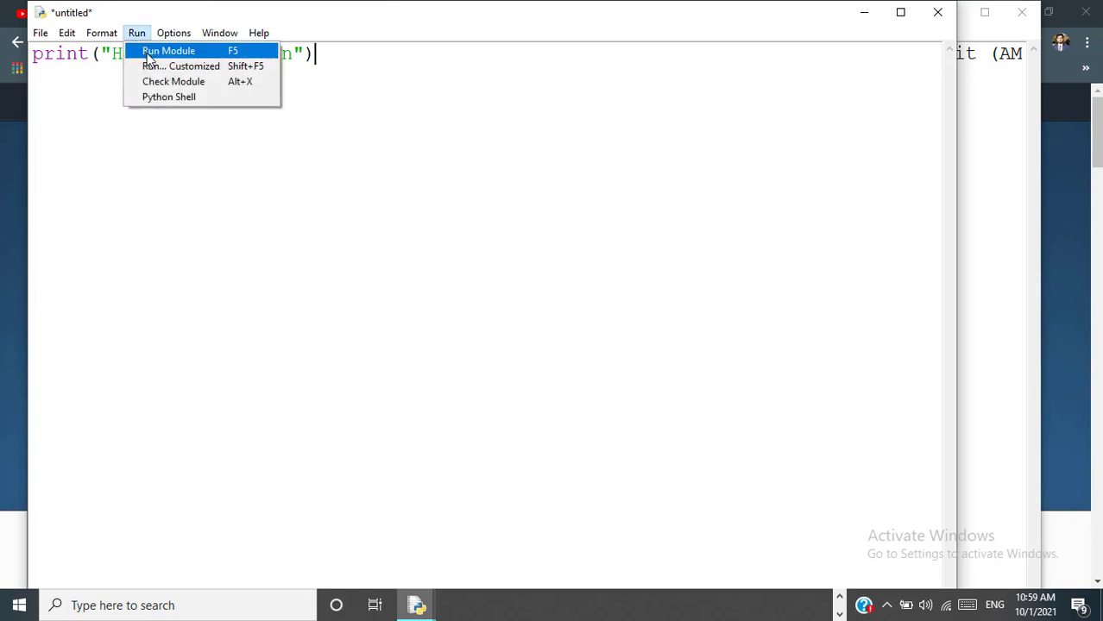
{"action": "left_click", "coordinate": [168, 50]}
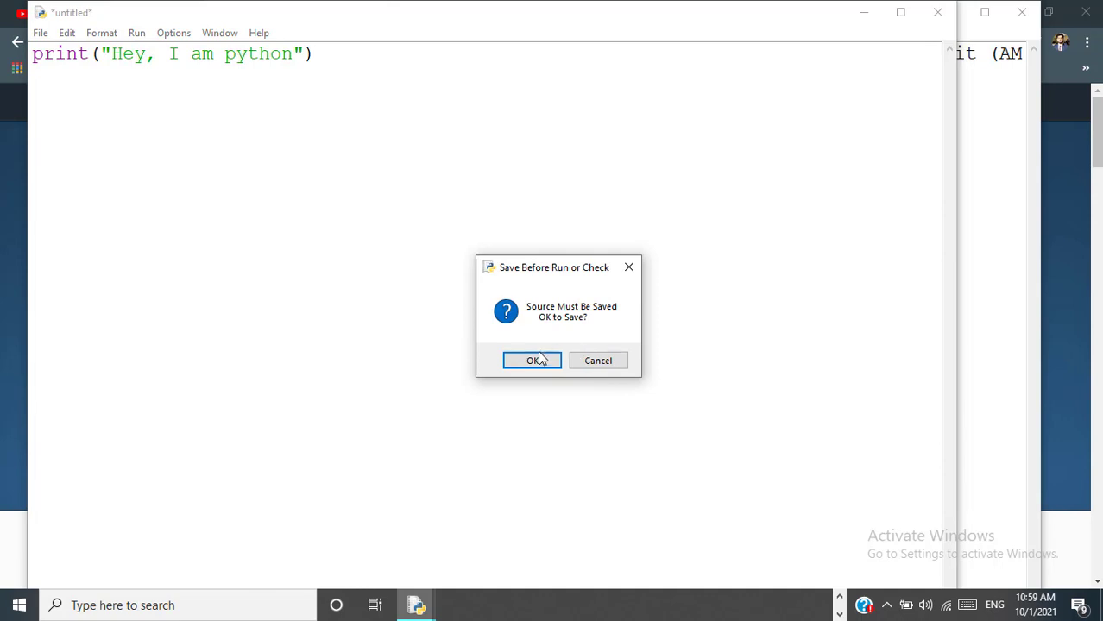
{"action": "left_click", "coordinate": [532, 360]}
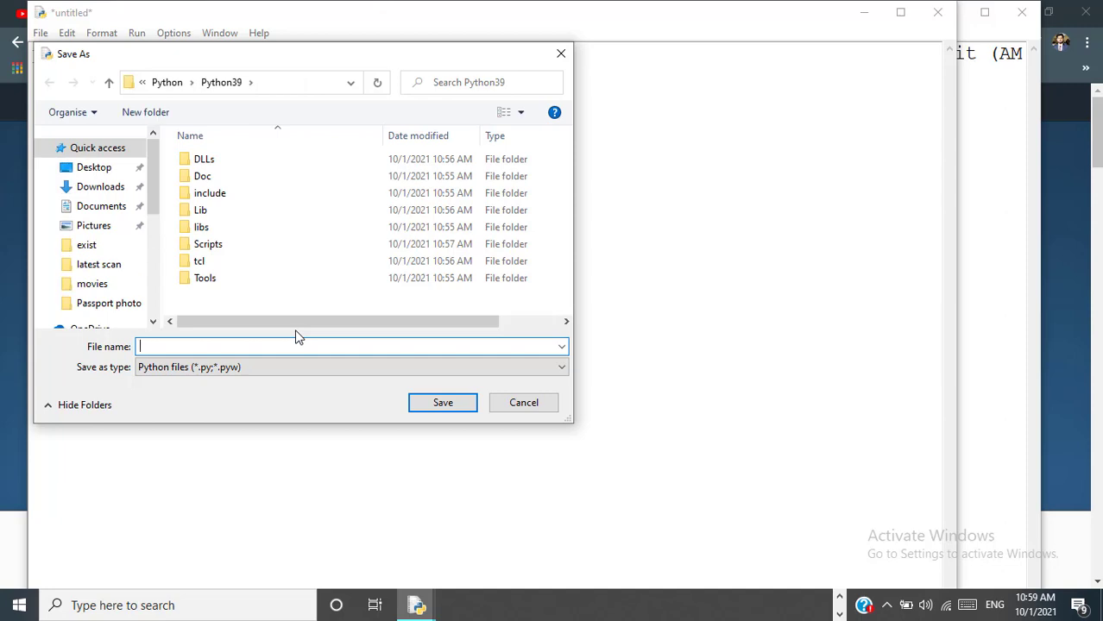
{"action": "type", "text": "my"}
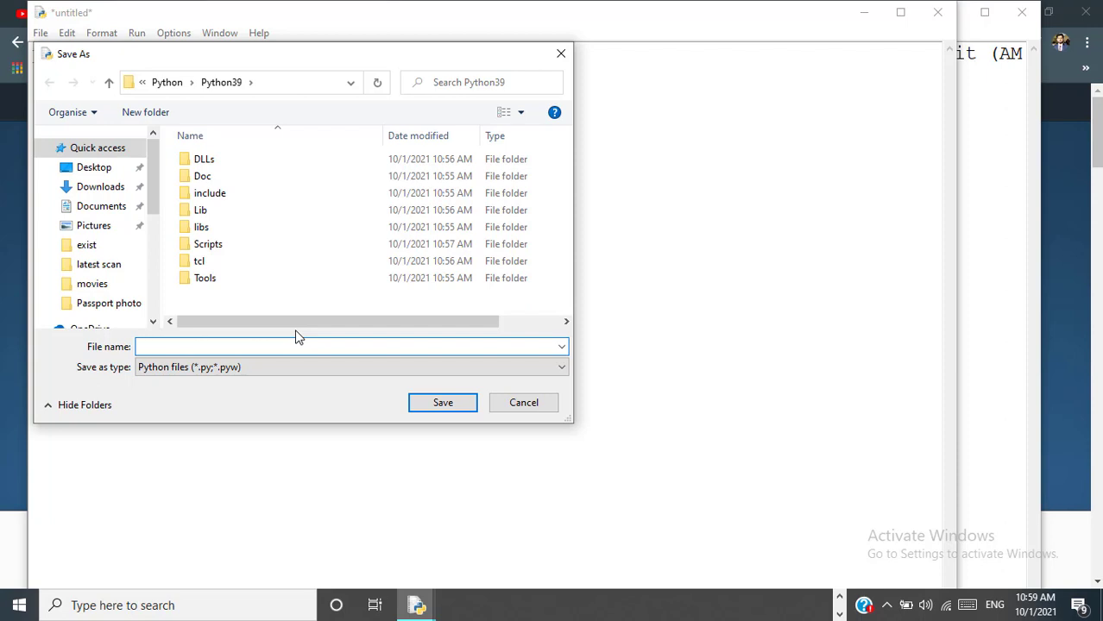
{"action": "type", "text": "hey"}
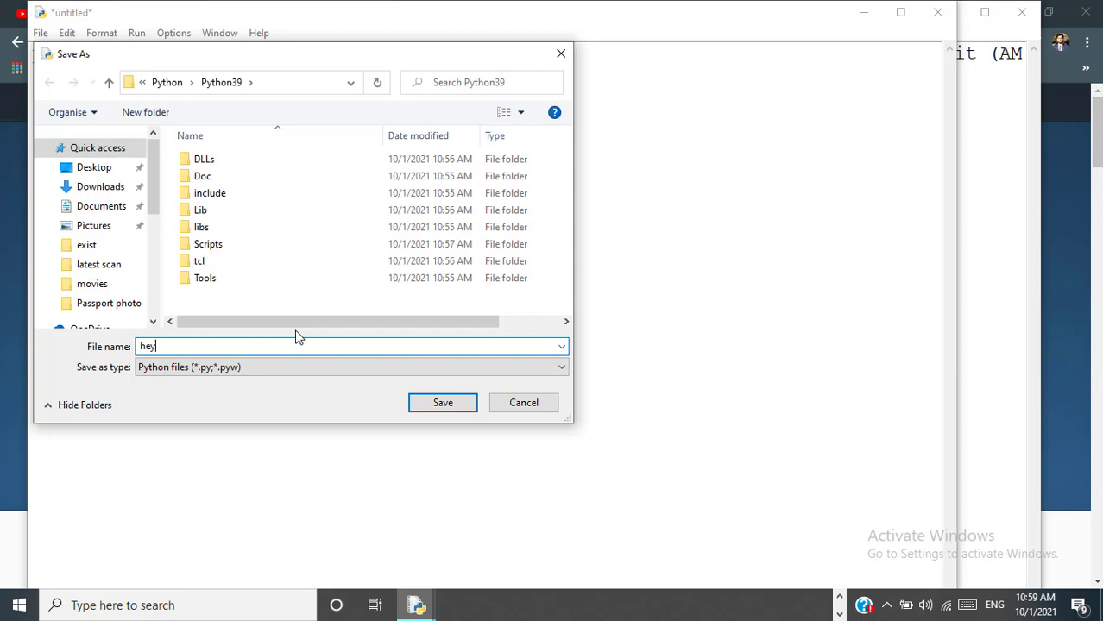
{"action": "type", "text": ".py"}
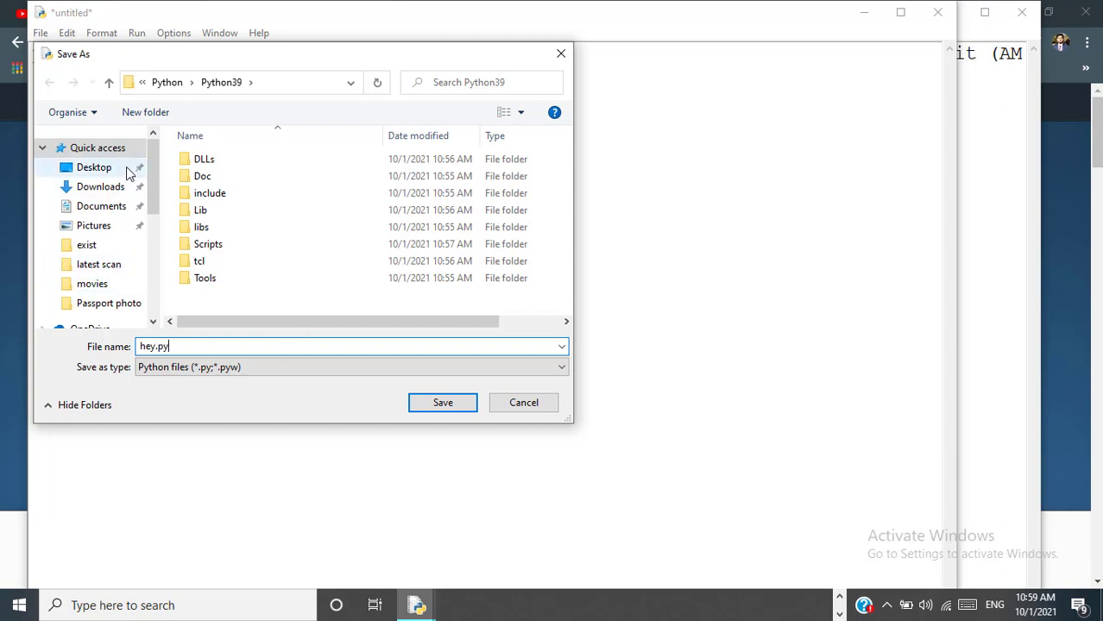
{"action": "left_click", "coordinate": [95, 167]}
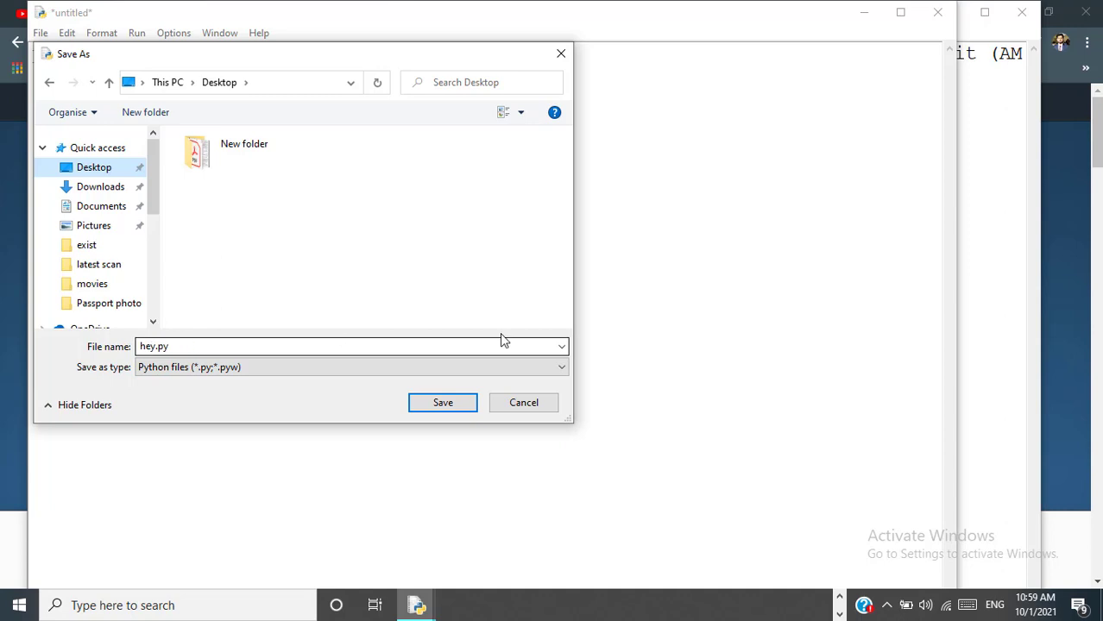
{"action": "left_click", "coordinate": [442, 402]}
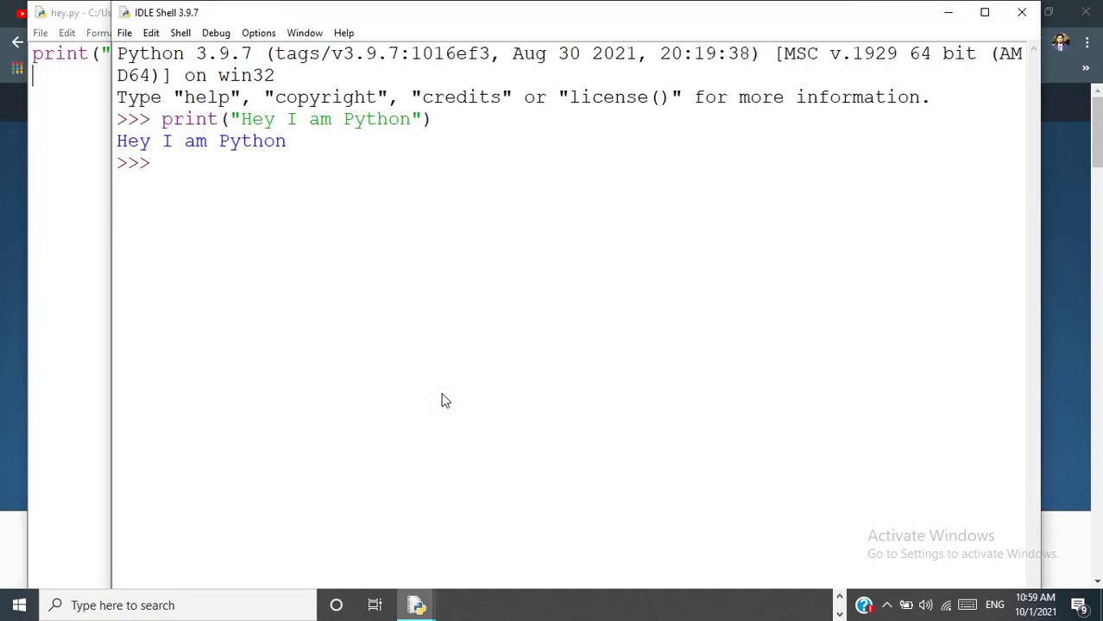
- Search 'co' from Windows search and open Command Prompt
{"action": "key", "text": "F5"}
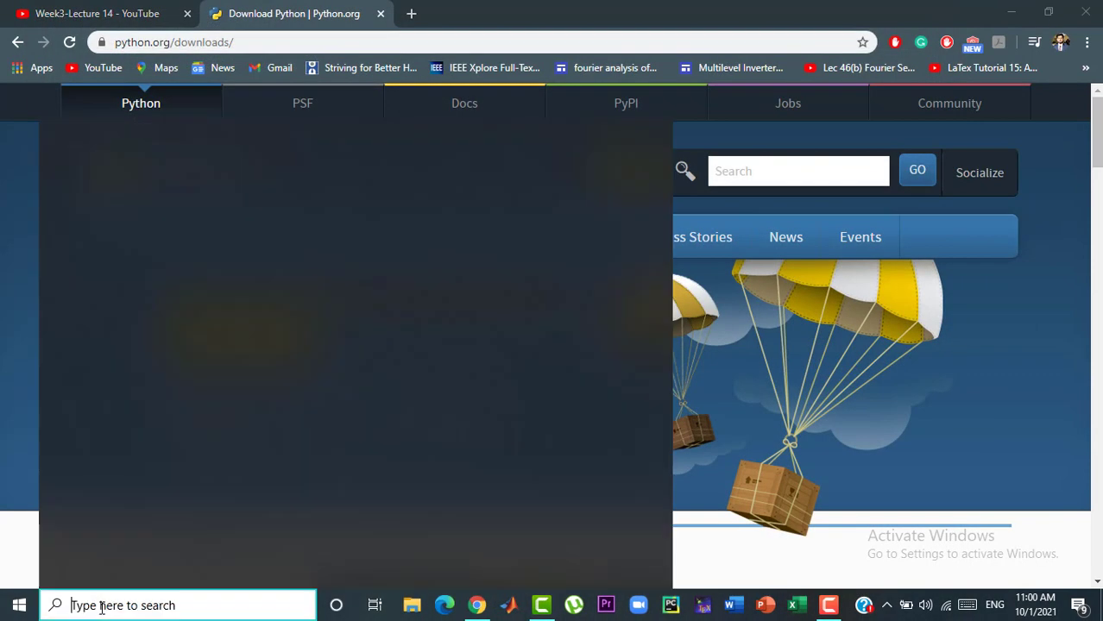
{"action": "type", "text": "co"}
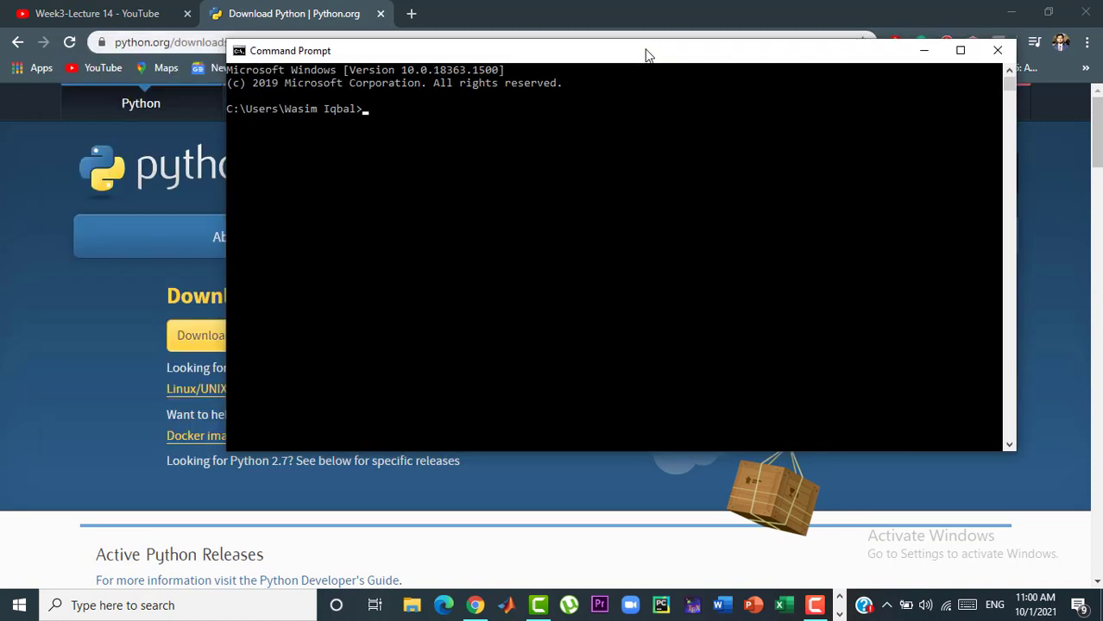
- Check versions: python --version reports 3.9.7 and pip --version reports 21.2.3
{"action": "left_click_drag", "start_coordinate": [647, 50], "coordinate": [582, 72]}
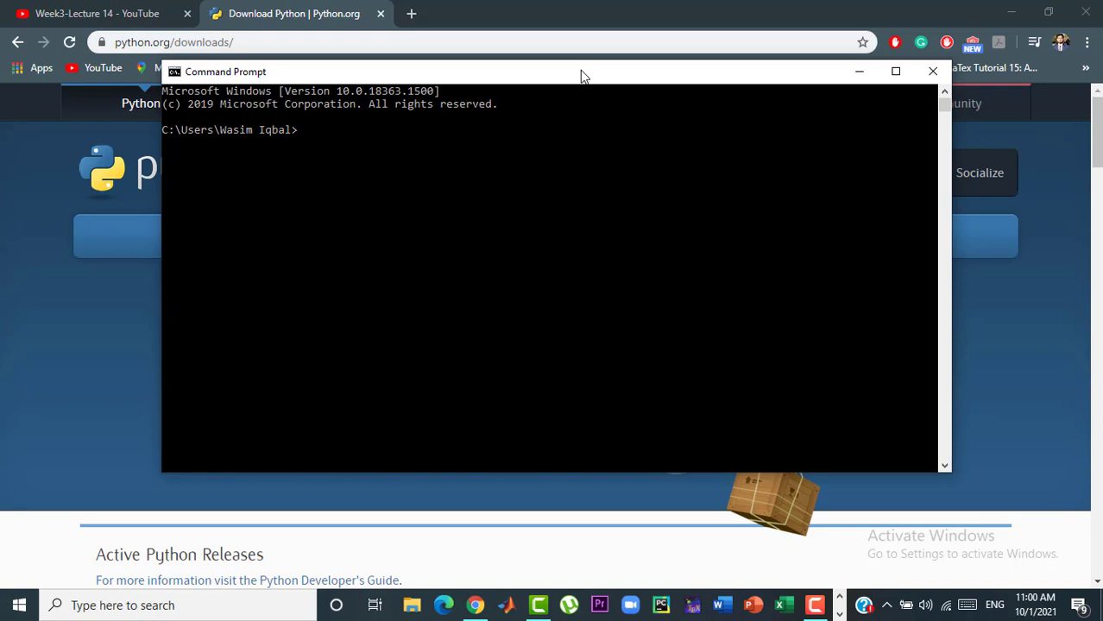
{"action": "type", "text": "python"}
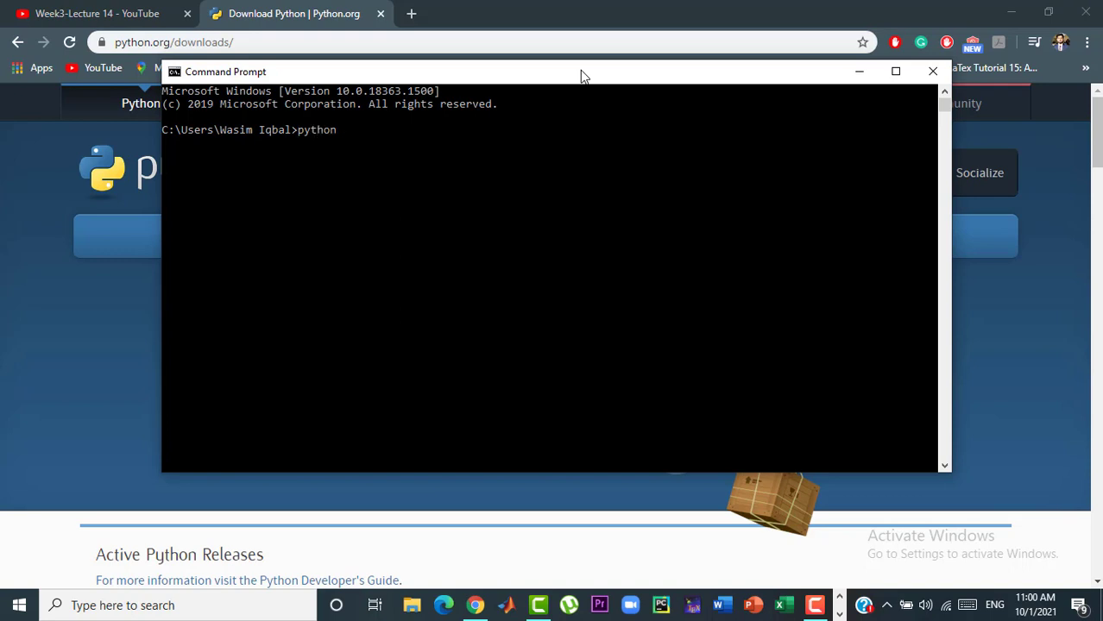
{"action": "type", "text": "--versi"}
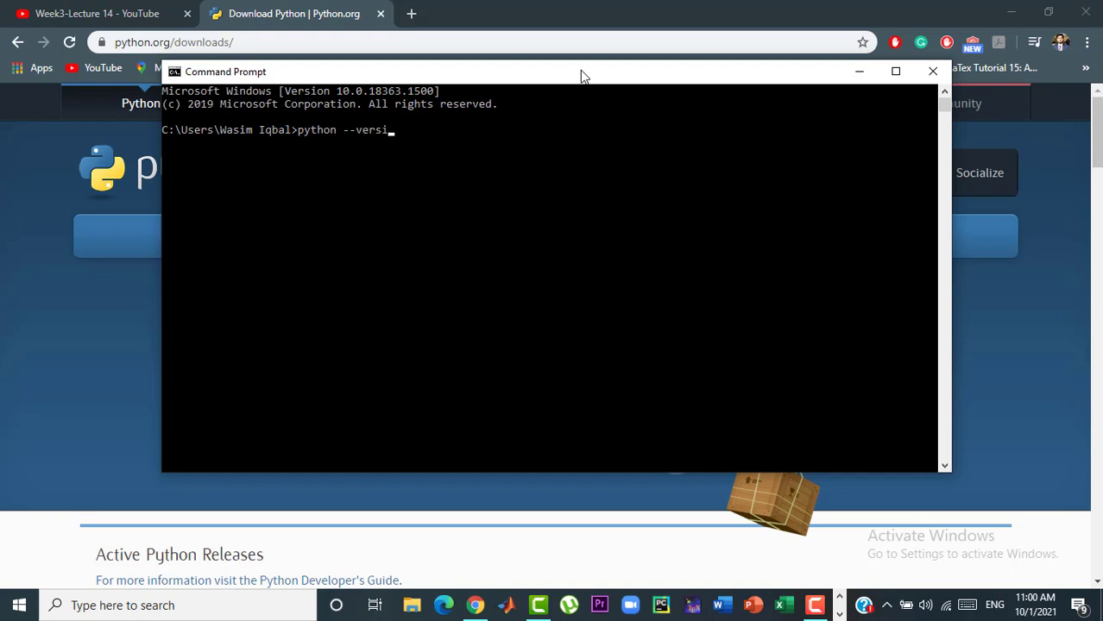
{"action": "key", "text": "enter"}
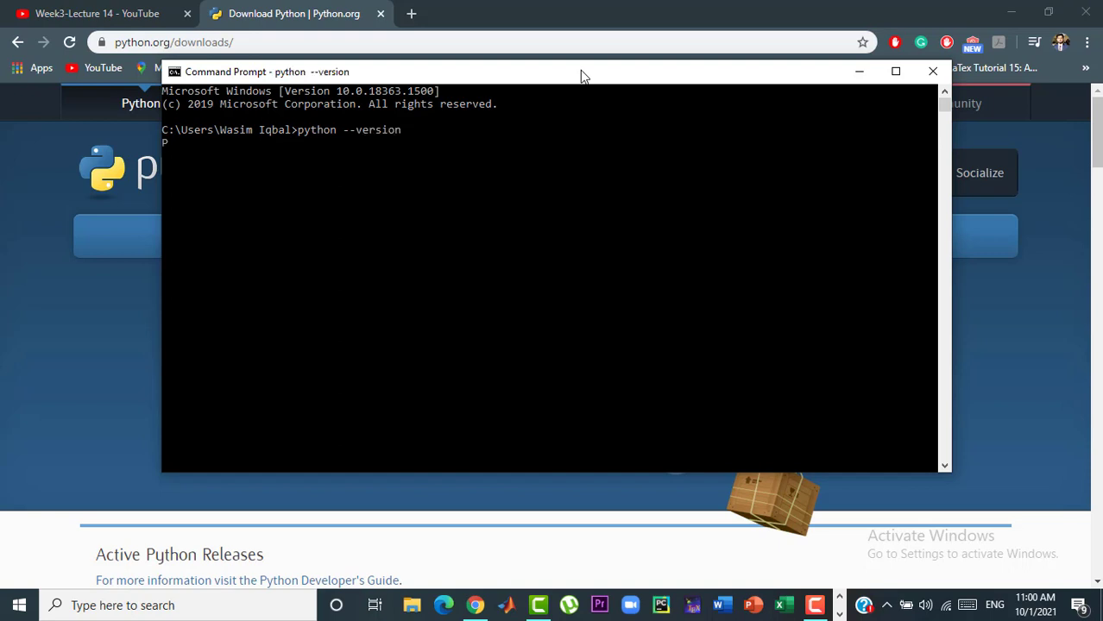
{"action": "key", "text": "enter"}
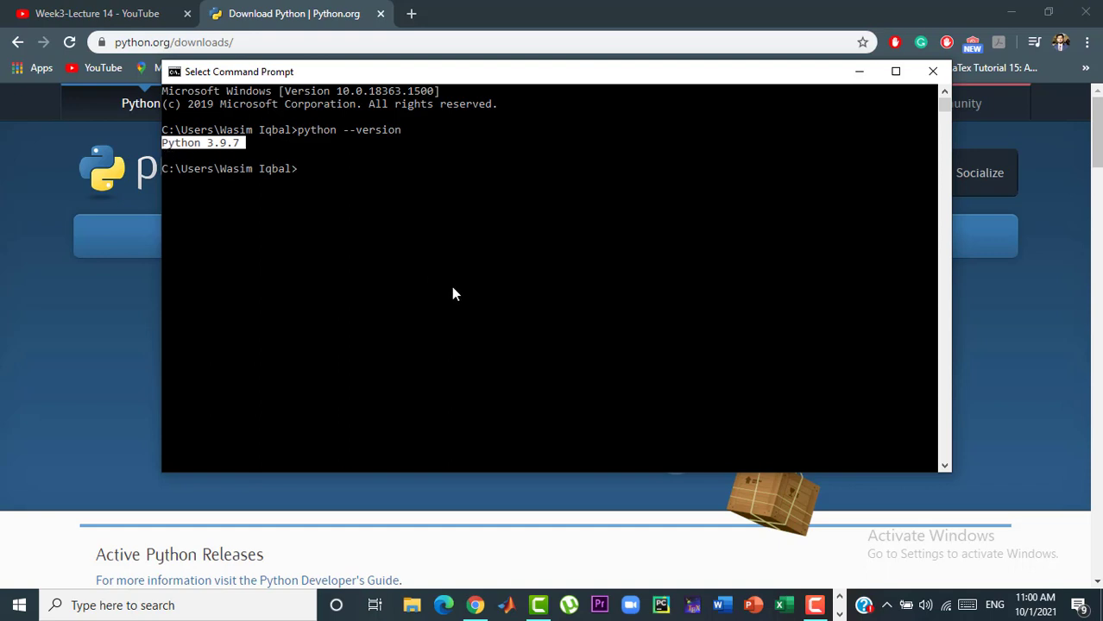
{"action": "type", "text": "pip"}
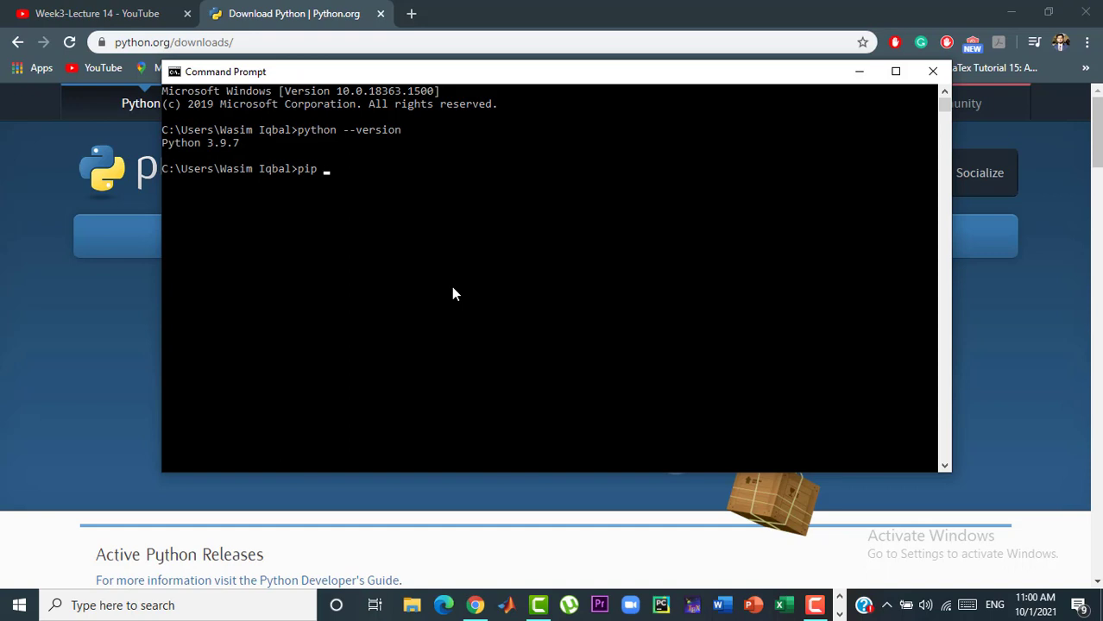
{"action": "type", "text": "--version"}
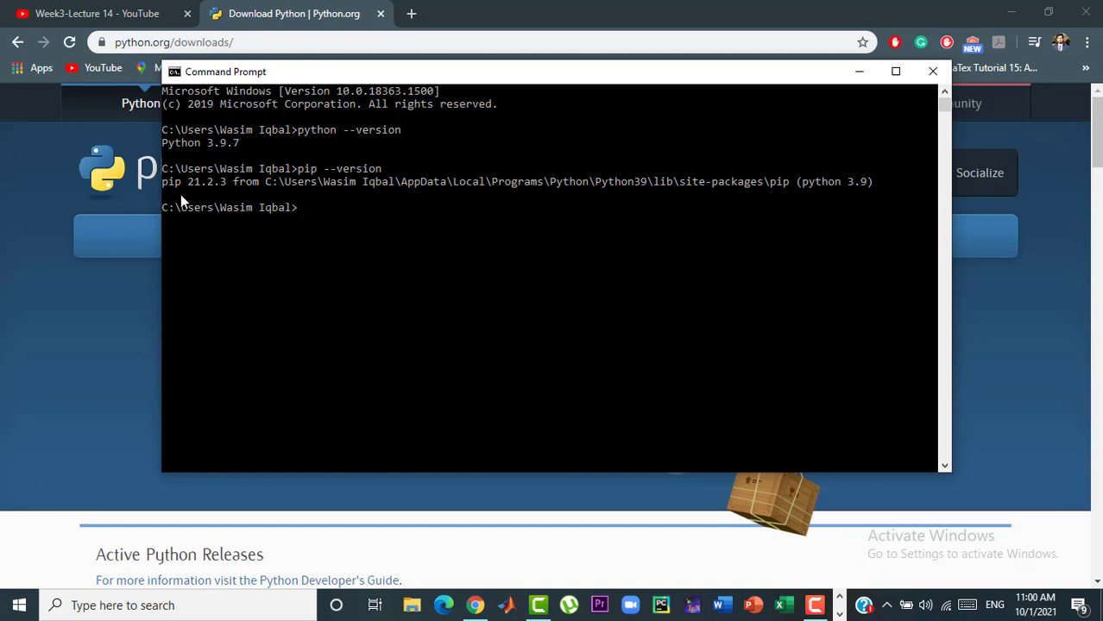
- Start the python interpreter and begin typing print("hey, i...") at the prompt
{"action": "type", "text": "python"}
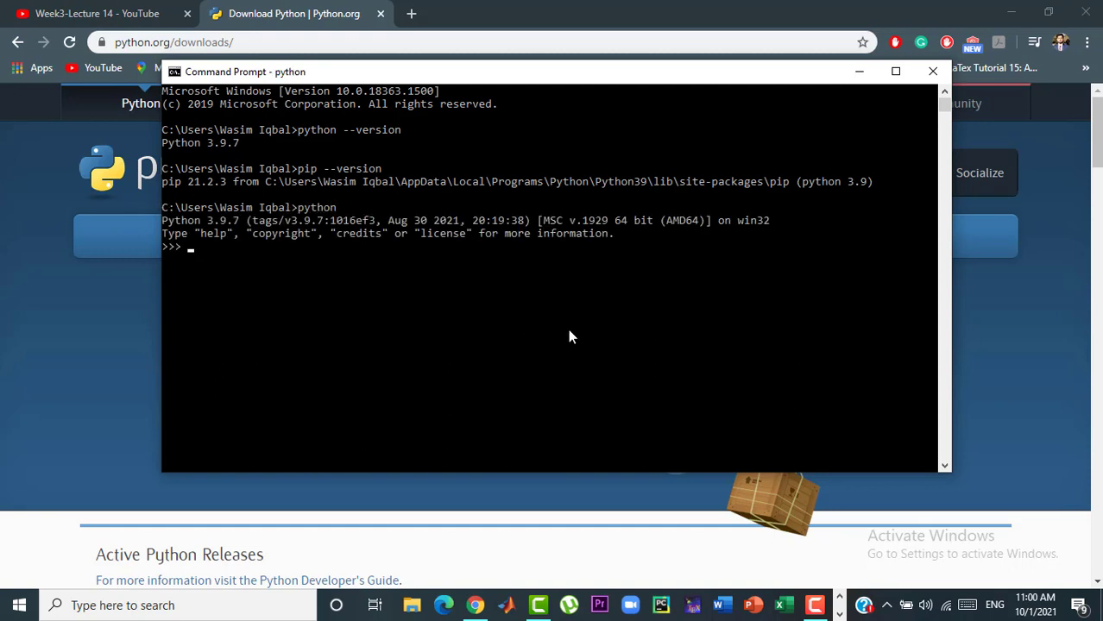
{"action": "type", "text": "print"}
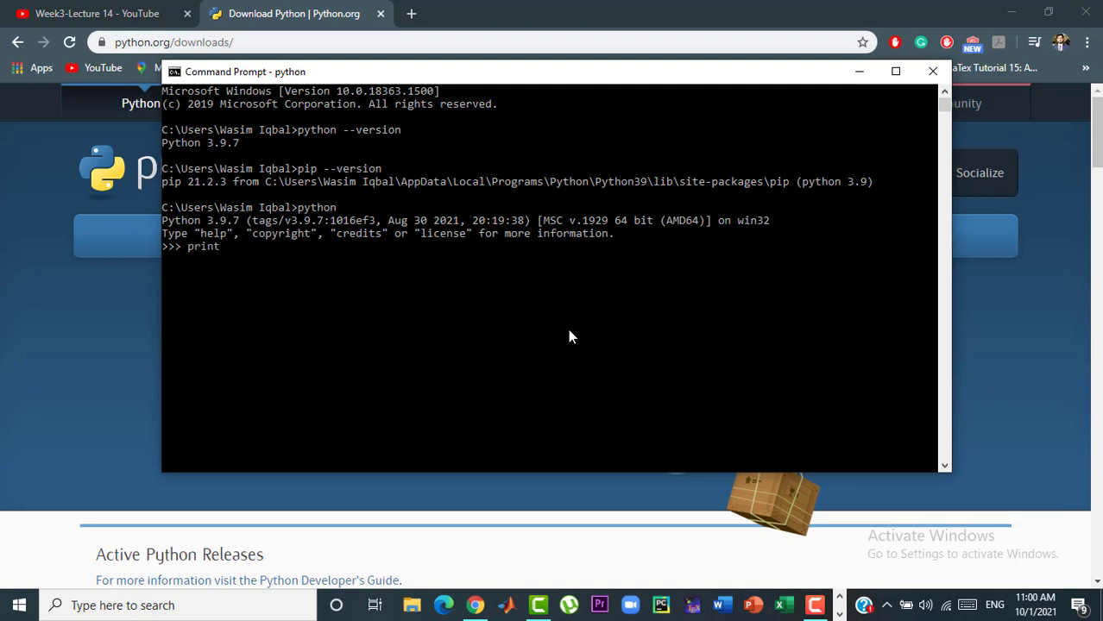
{"action": "type", "text": "()"}
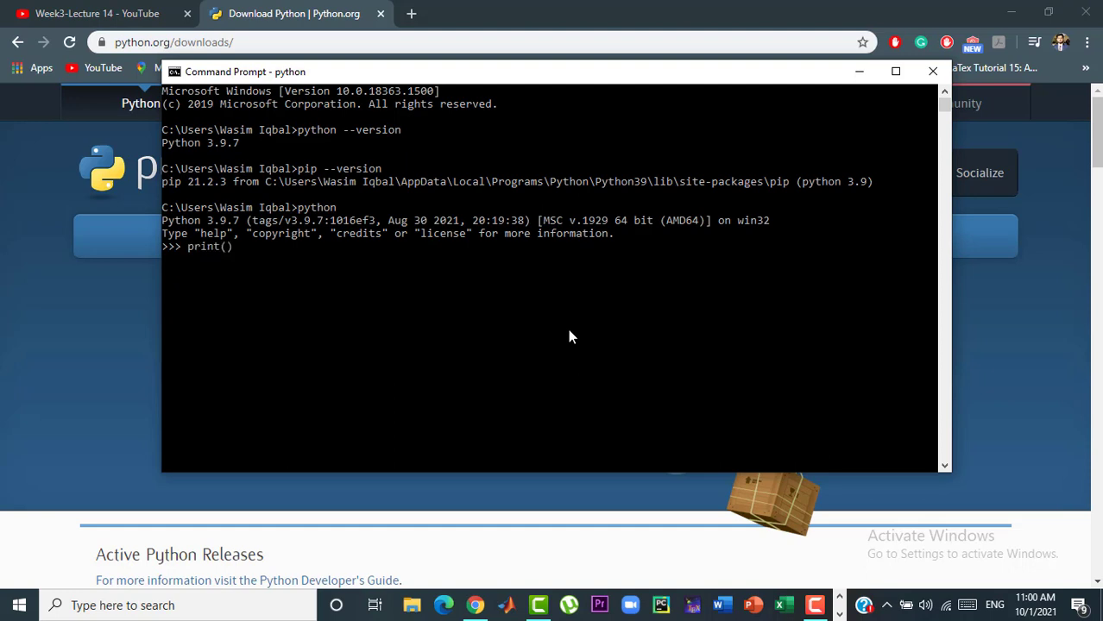
{"action": "type", "text": "\"\""}
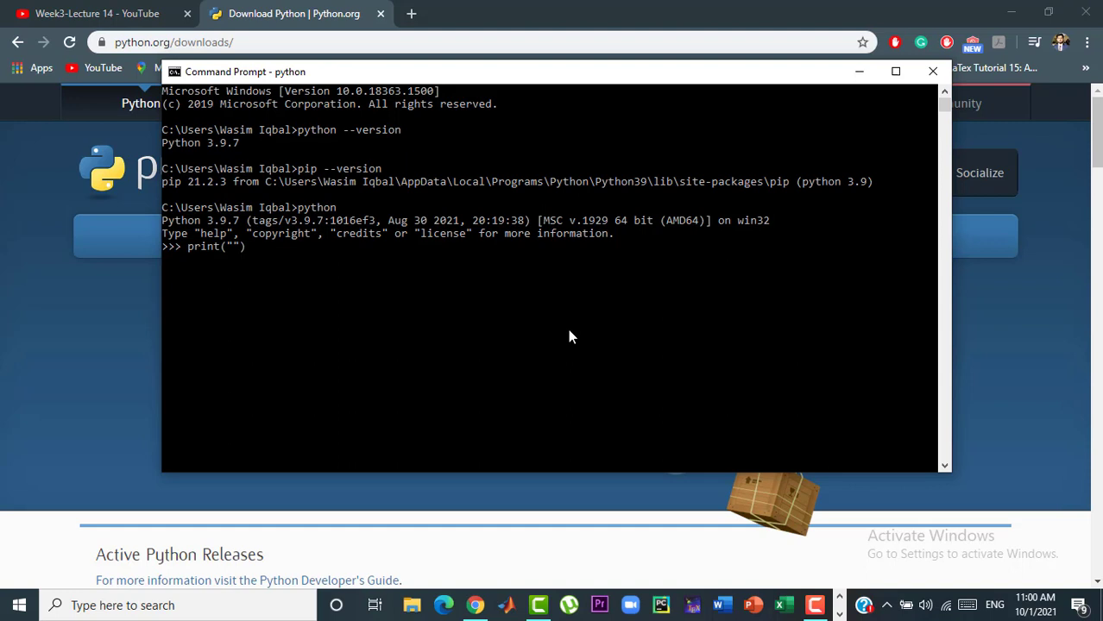
{"action": "type", "text": "h"}
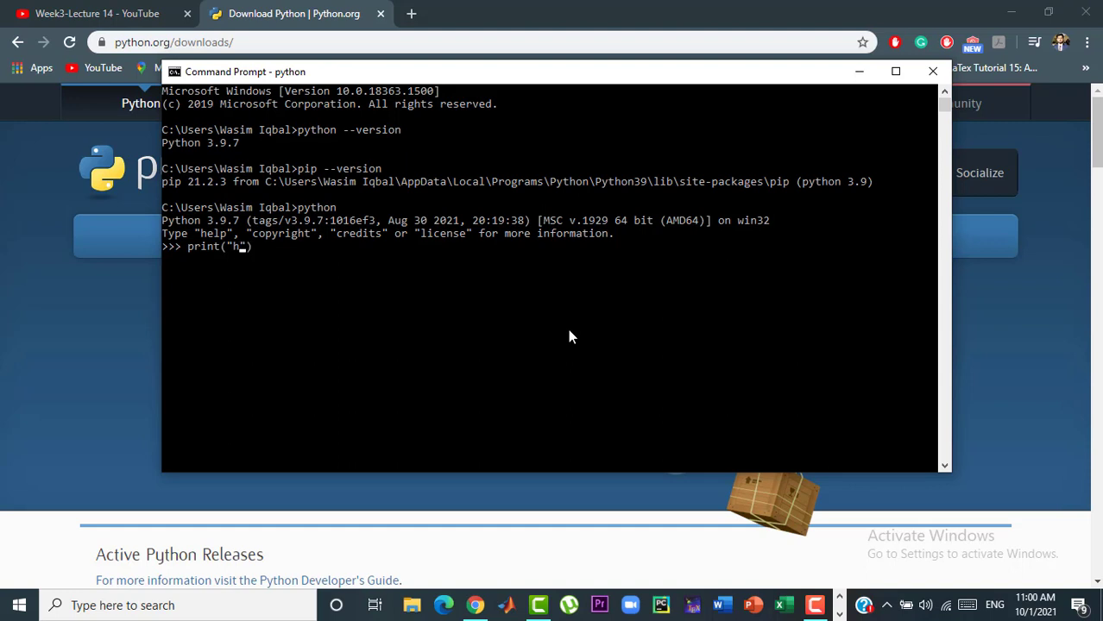
{"action": "type", "text": "ey, i"}
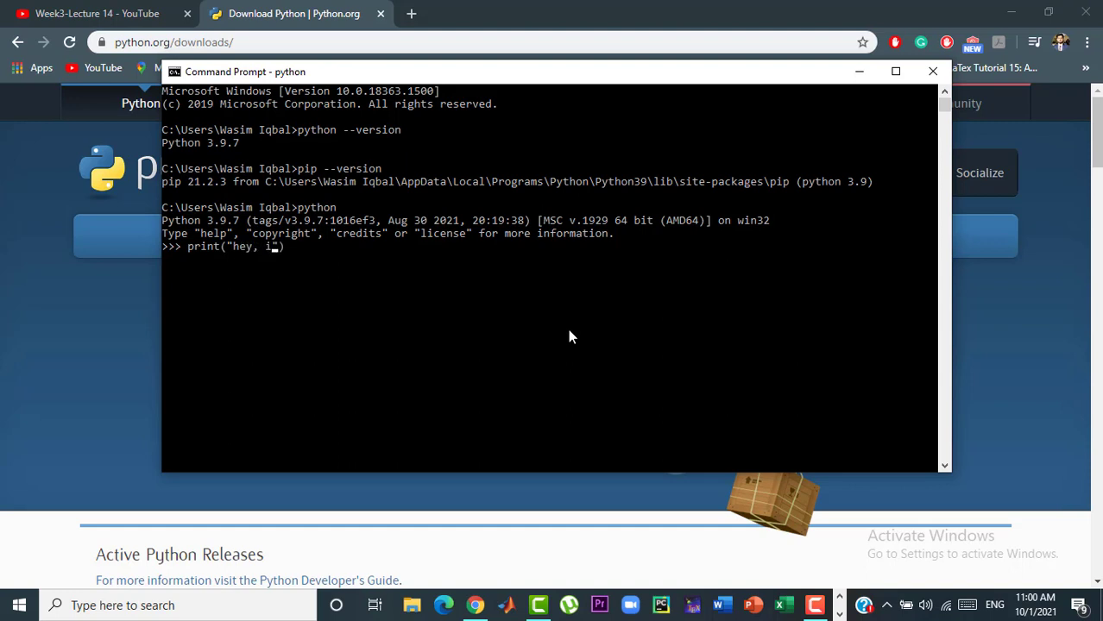